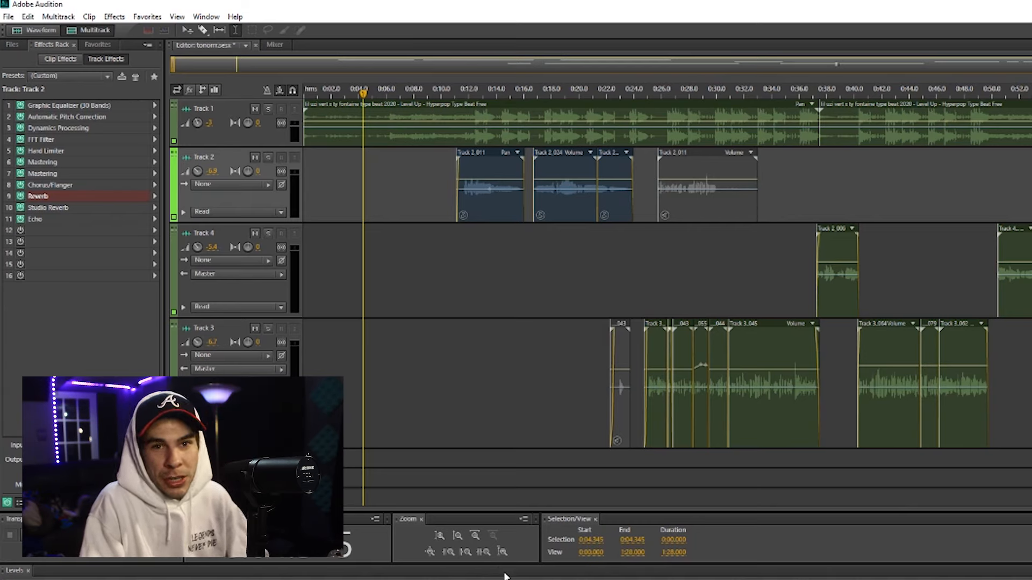
# Bring up the Time and Pitch effect category for Track 2's effect chain
pyautogui.click(113, 16)
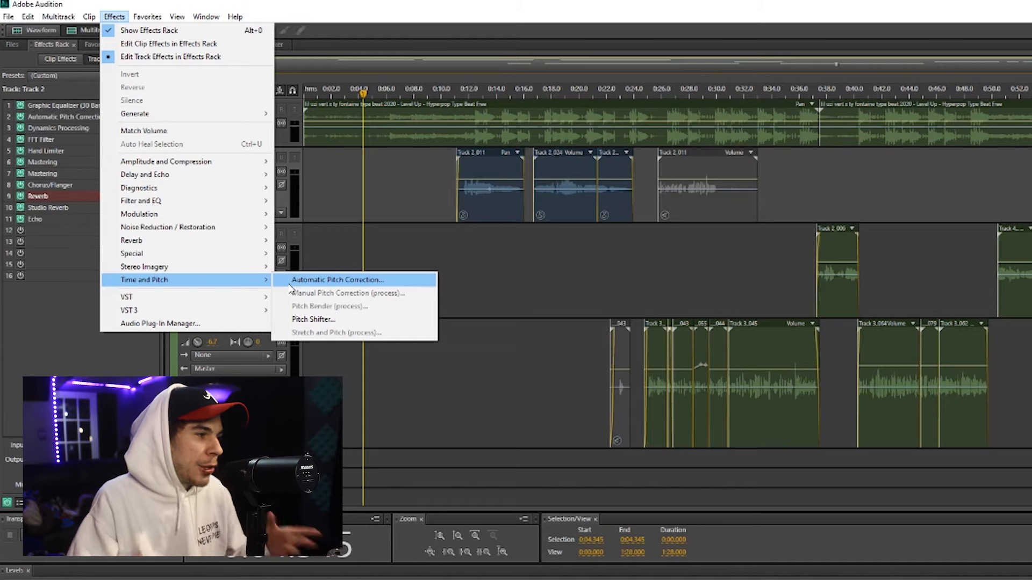
# Add Automatic Pitch Correction to Track 2's chain, set to G#/Ab minor
pyautogui.click(337, 280)
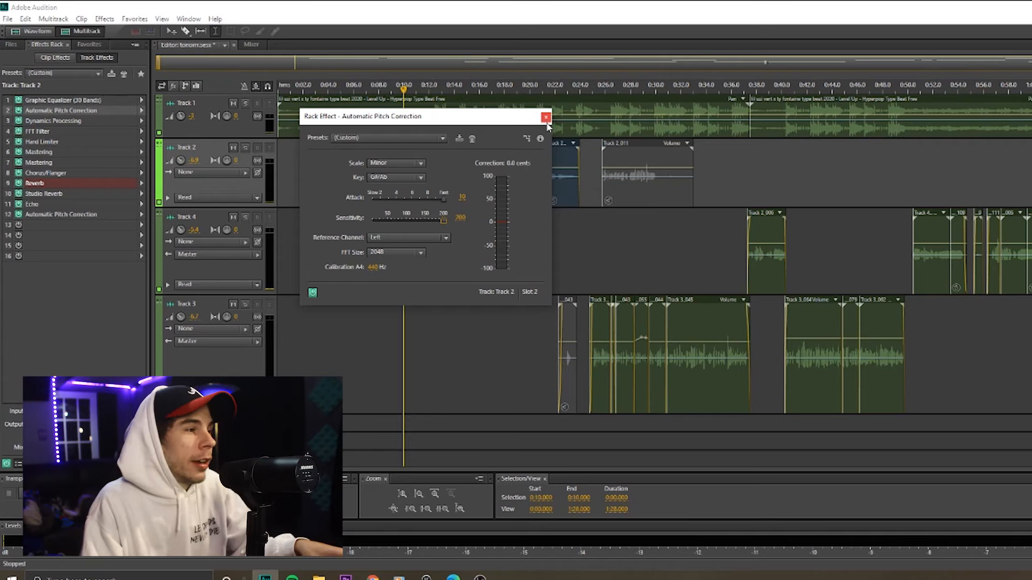
pyautogui.moveTo(546, 117)
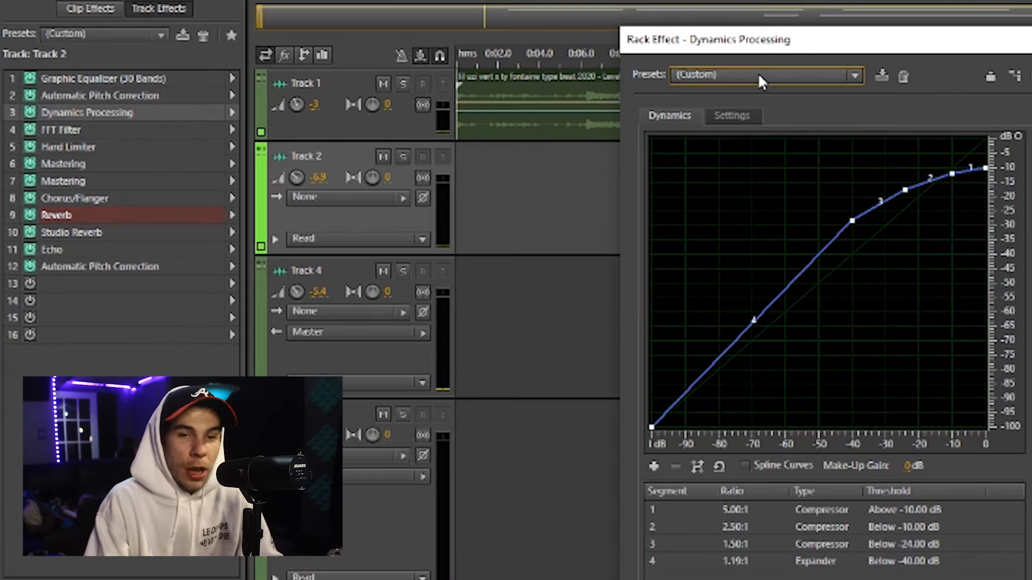
# Apply the Classic Soft Knee preset to Track 2's Dynamics Processing effect and close its settings
pyautogui.click(763, 75)
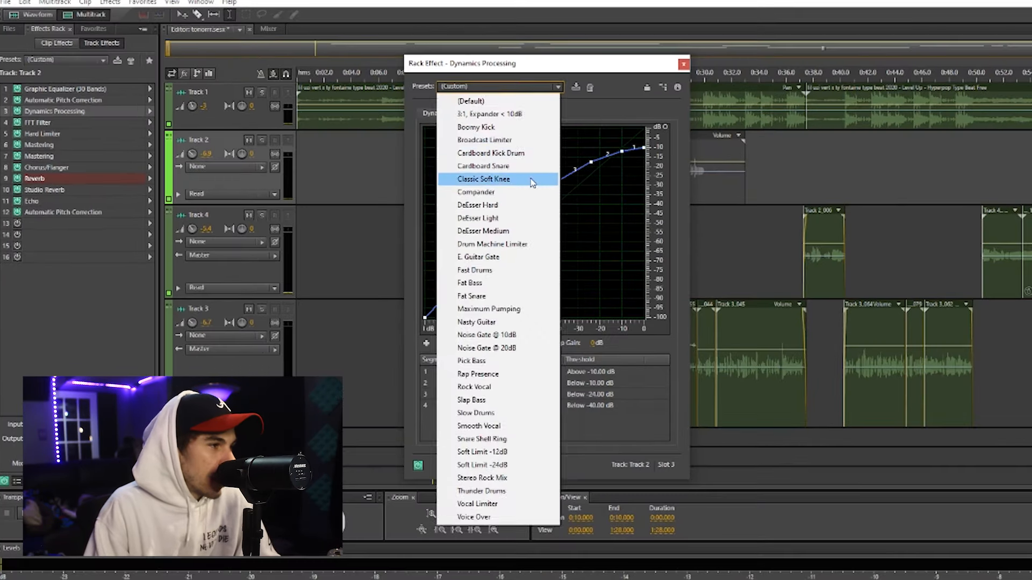
pyautogui.click(484, 180)
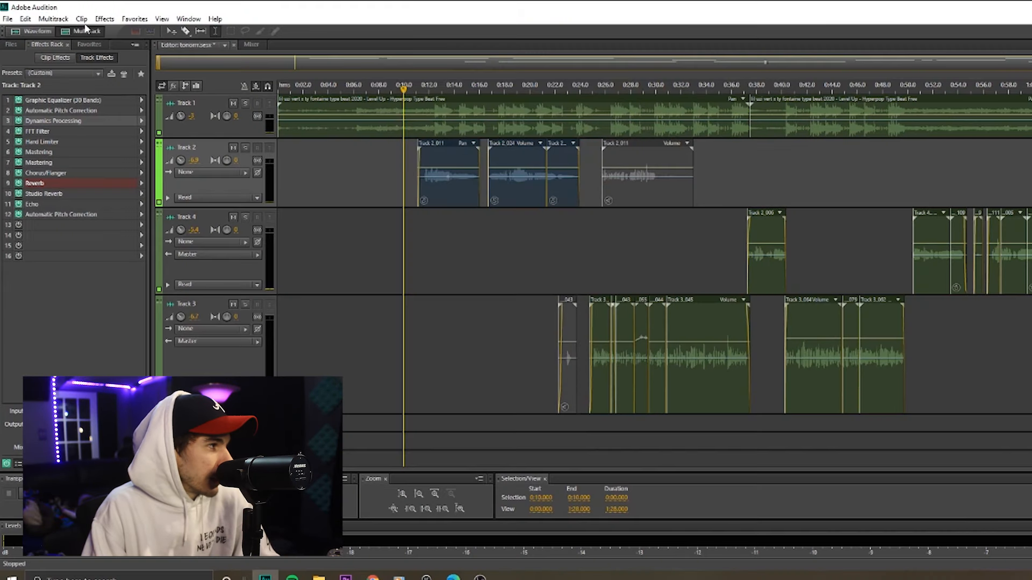
pyautogui.click(104, 19)
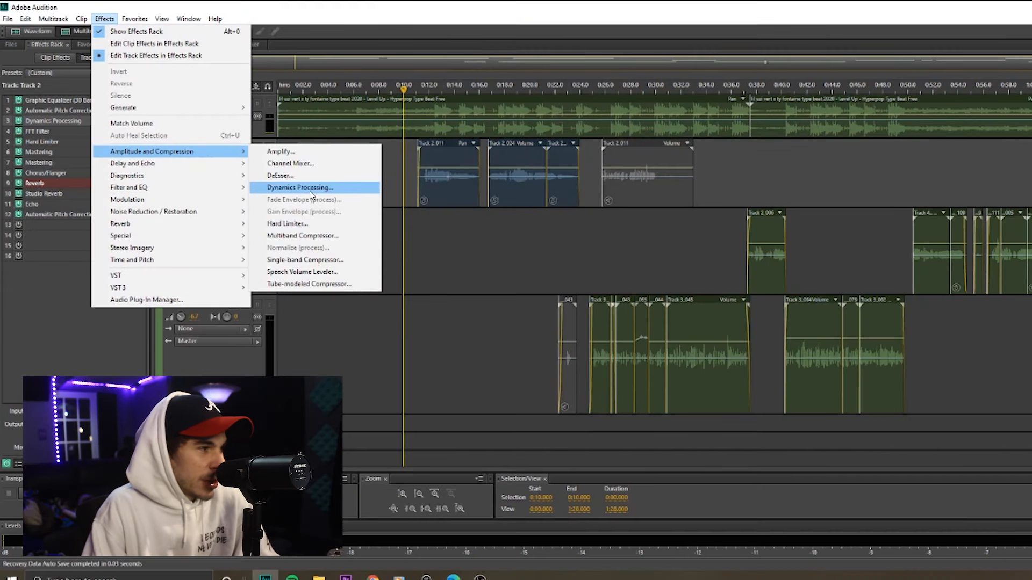
pyautogui.click(299, 187)
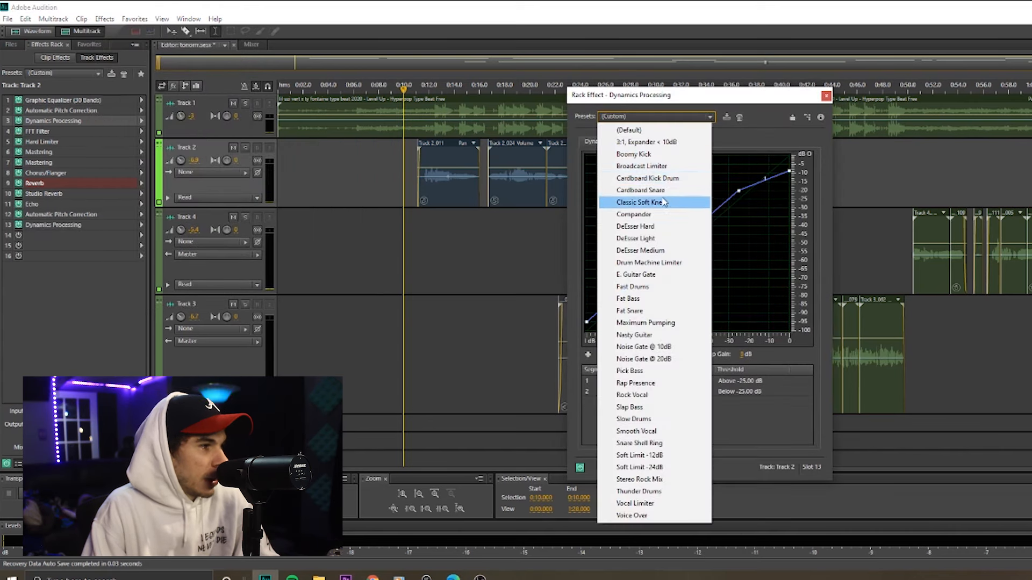
pyautogui.click(641, 202)
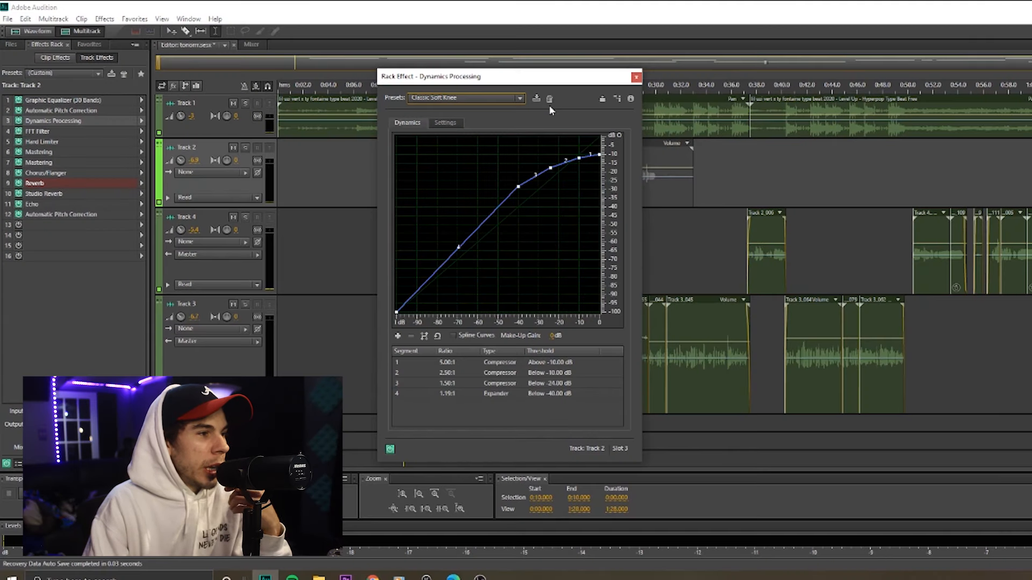
pyautogui.click(635, 76)
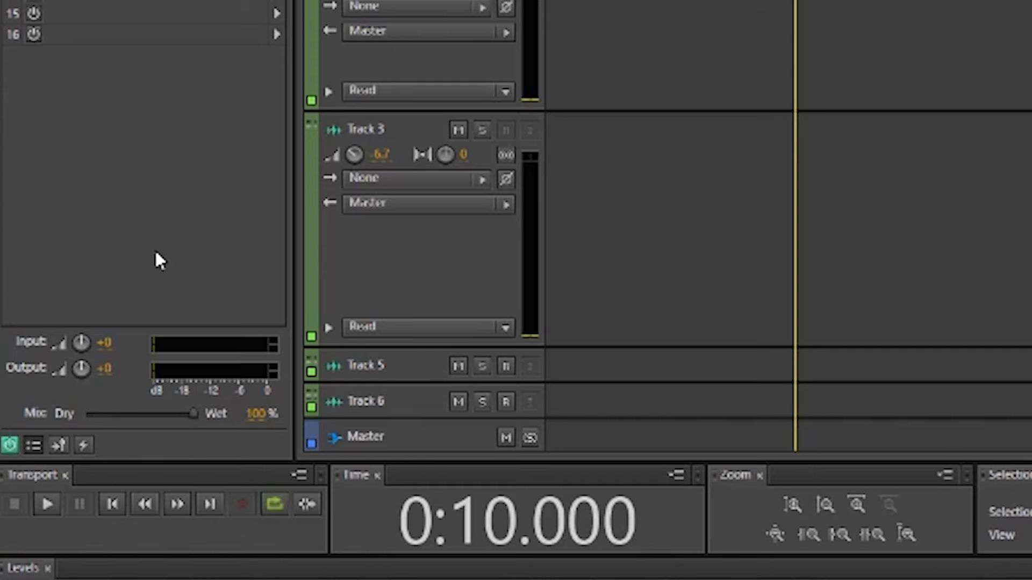
pyautogui.moveTo(248, 504)
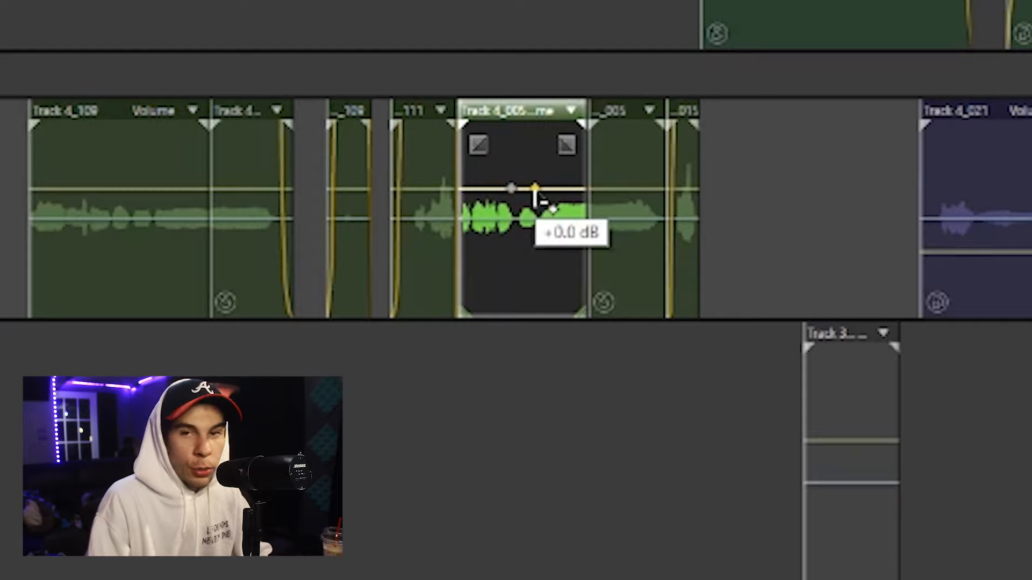
# Raise the volume envelope of the short vocal clip on Track 4
pyautogui.moveTo(533, 187); pyautogui.dragTo(567, 143)
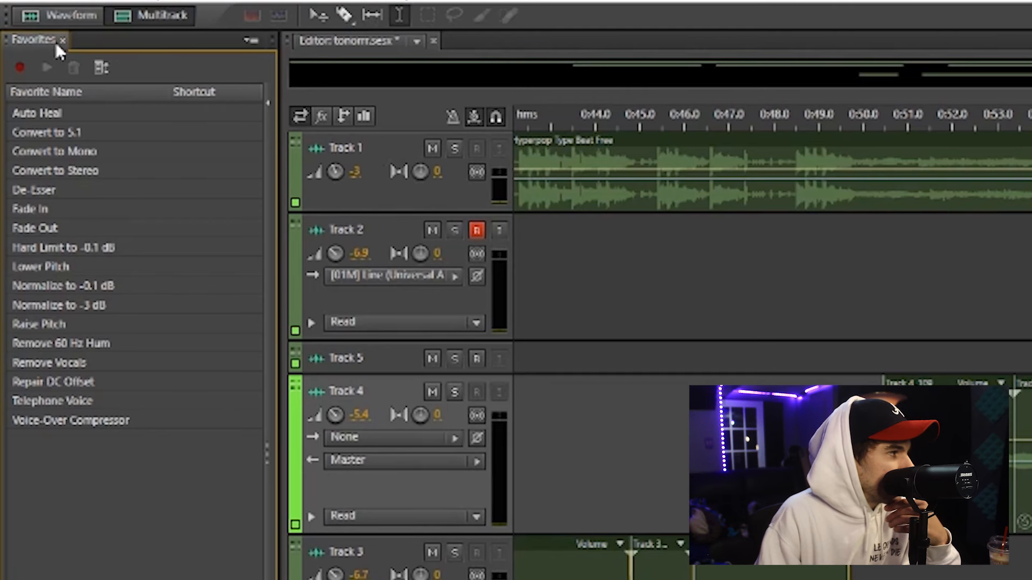
# Close the Favorites panel and reset the Classic workspace layout, confirming with Yes
pyautogui.click(62, 39)
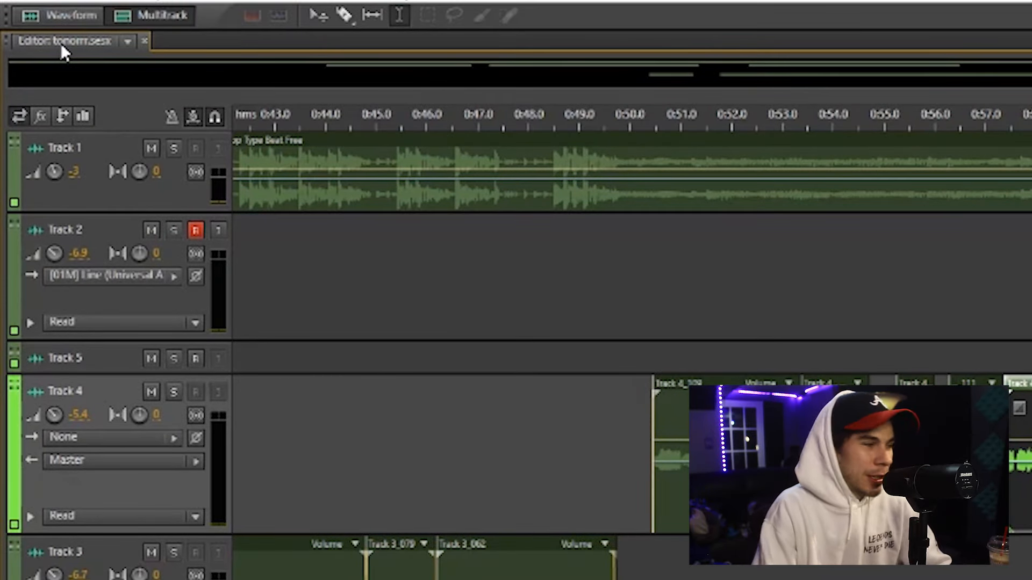
pyautogui.click(265, 22)
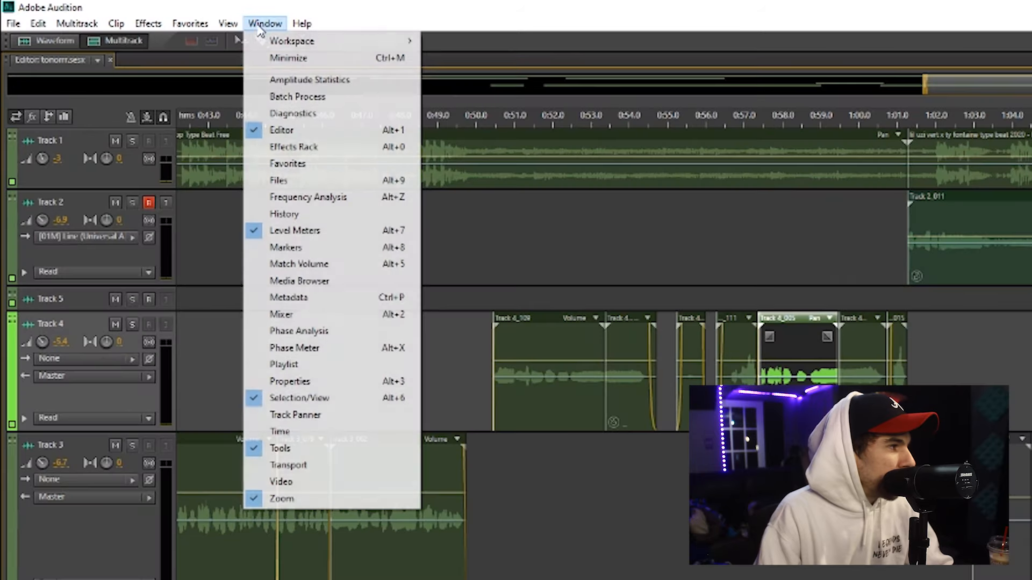
pyautogui.moveTo(291, 40)
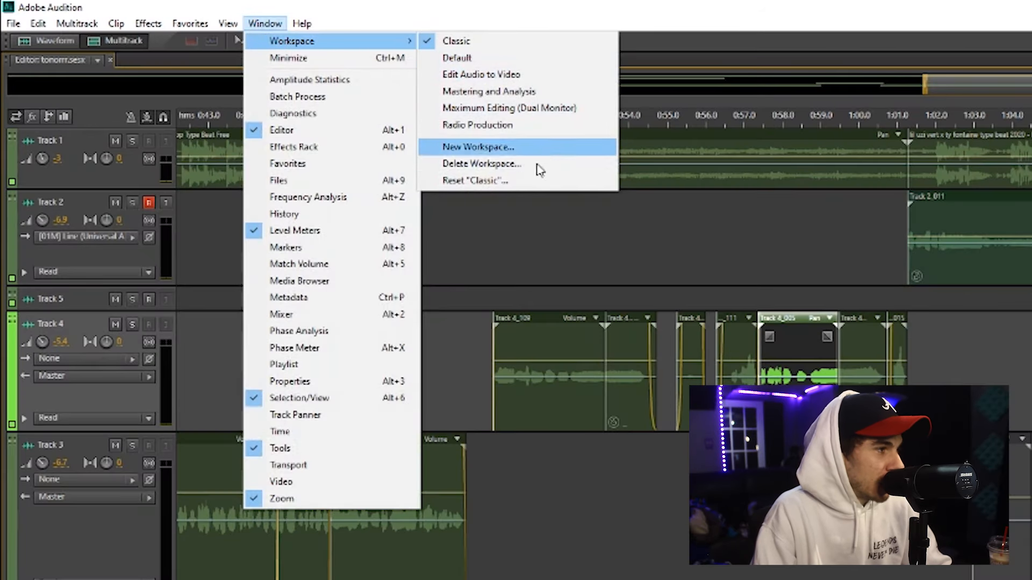
pyautogui.click(474, 181)
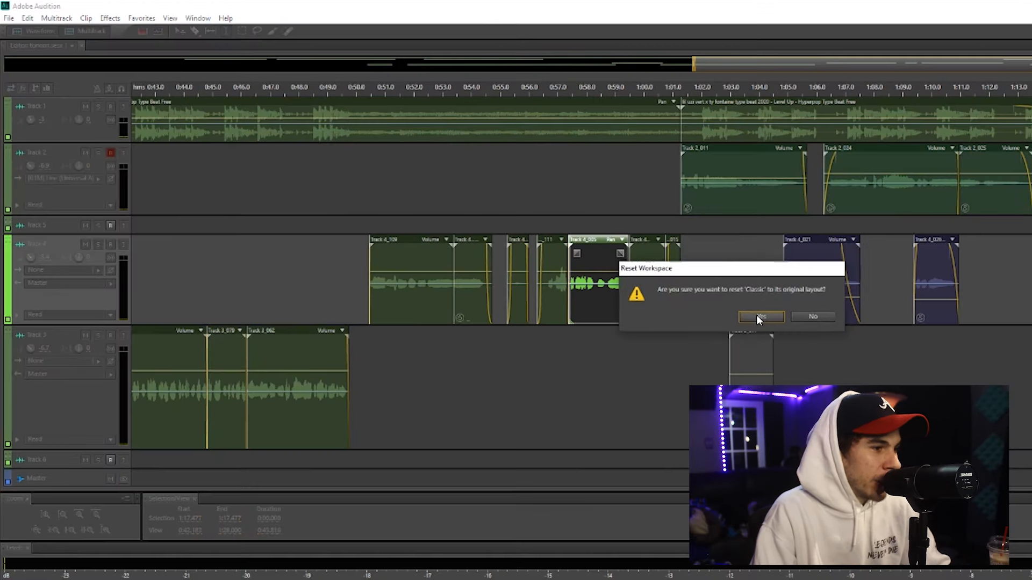
pyautogui.click(761, 317)
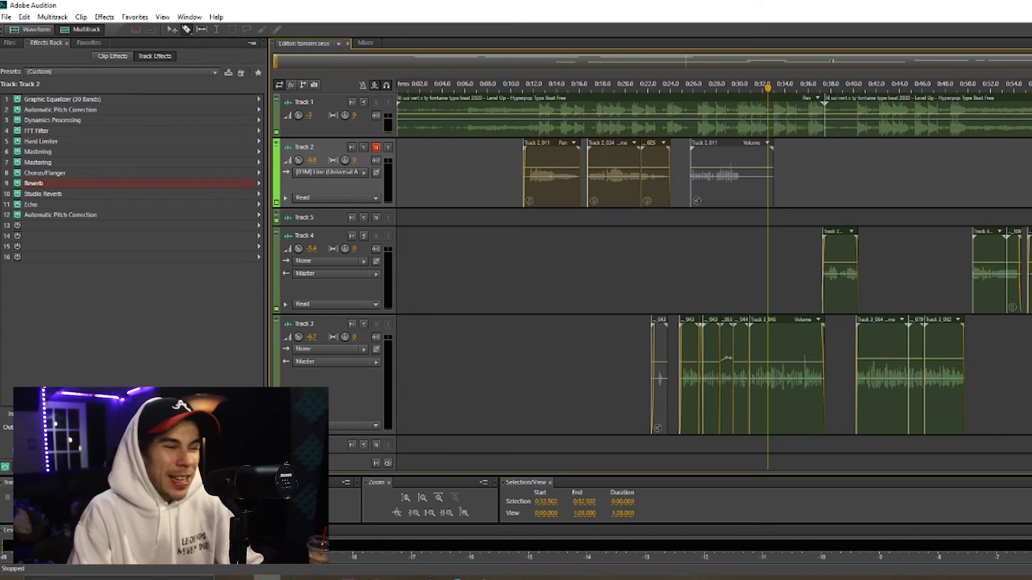
# Open the Track 2 vocal clip in the waveform editor for noise reduction
pyautogui.click(105, 16)
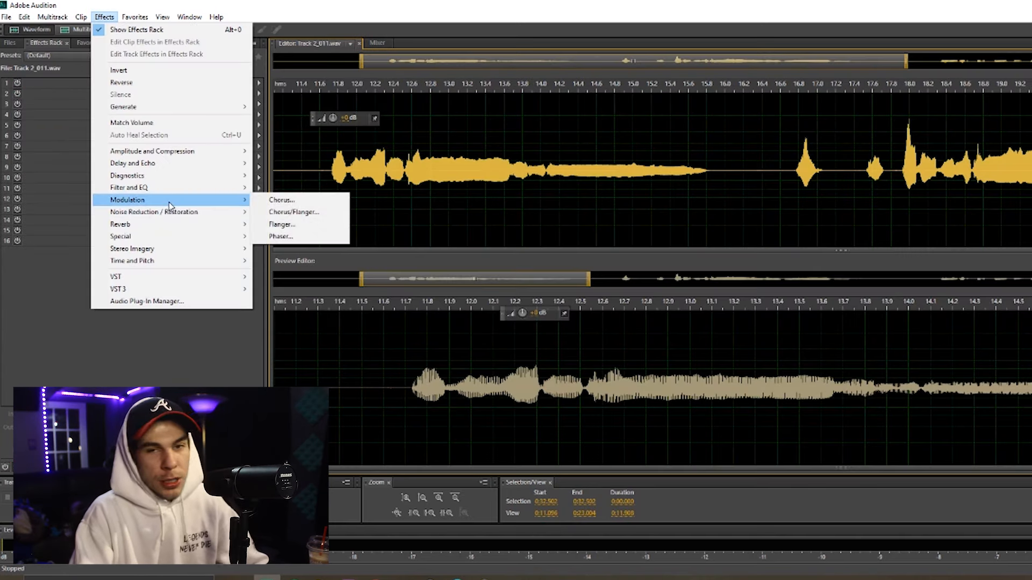
pyautogui.moveTo(153, 211)
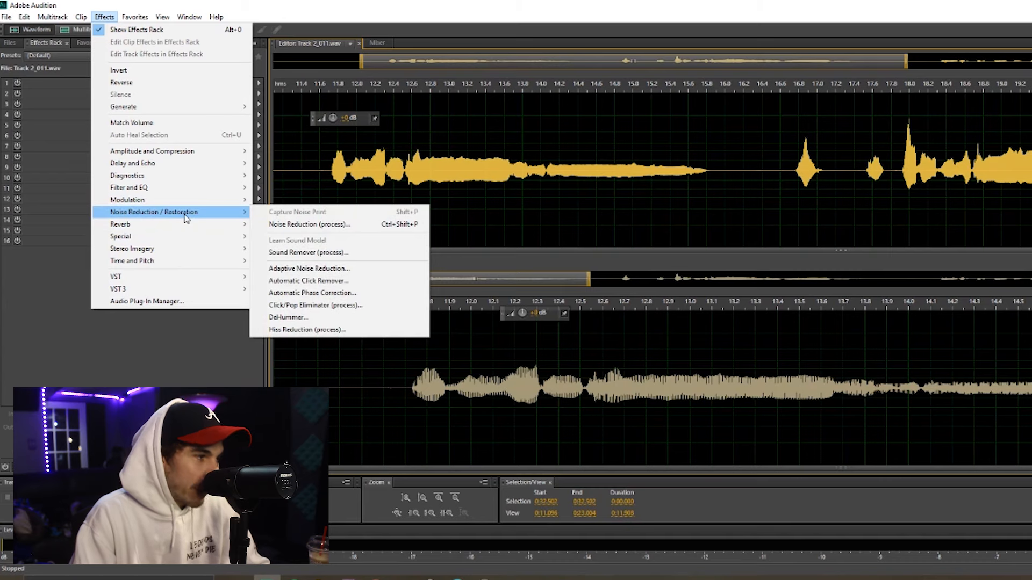
pyautogui.moveTo(309, 223)
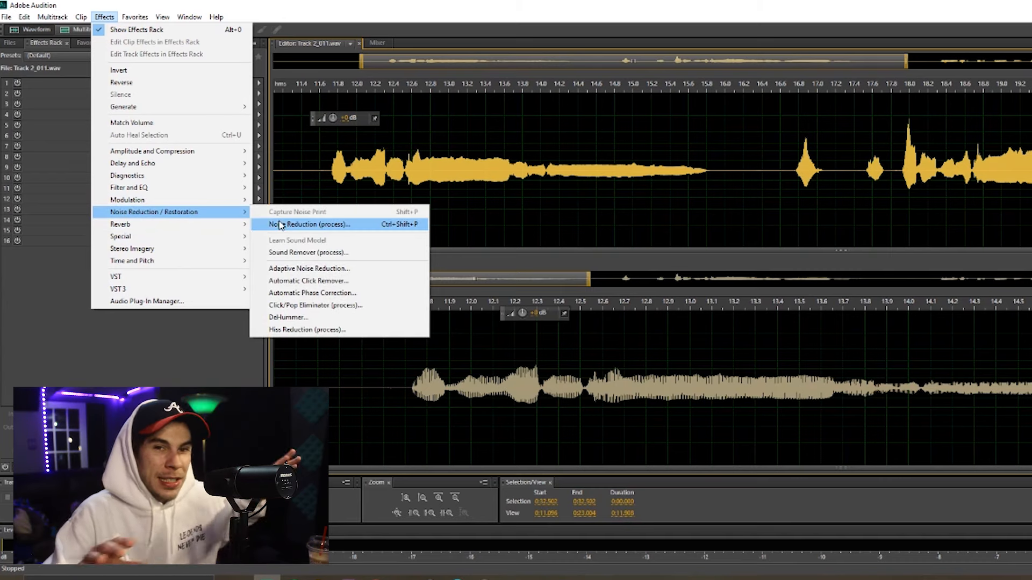
pyautogui.moveTo(310, 281)
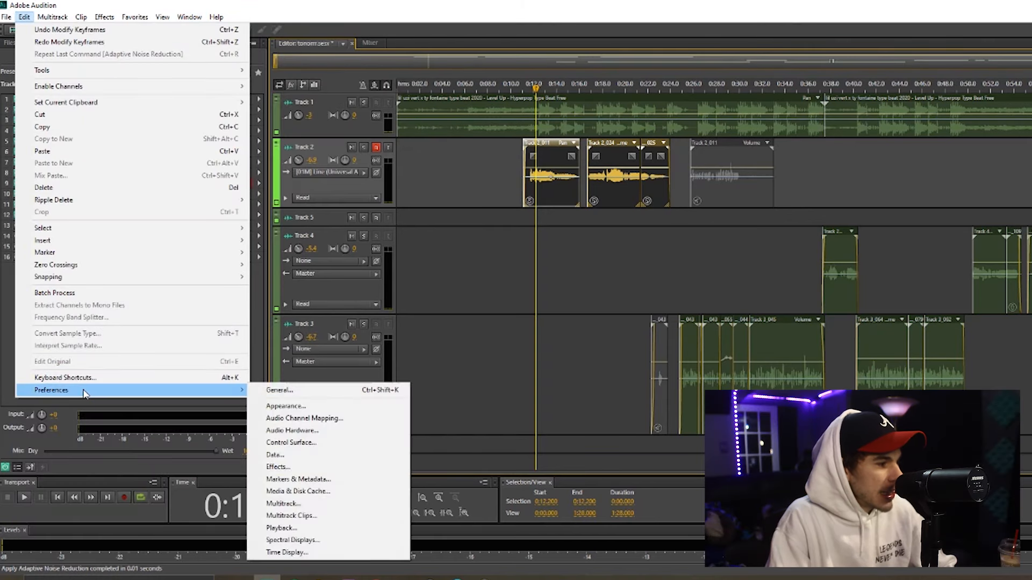
# In Appearance preferences, switch the colour theme to Adobe Gray, then Seattle Blues
pyautogui.click(286, 405)
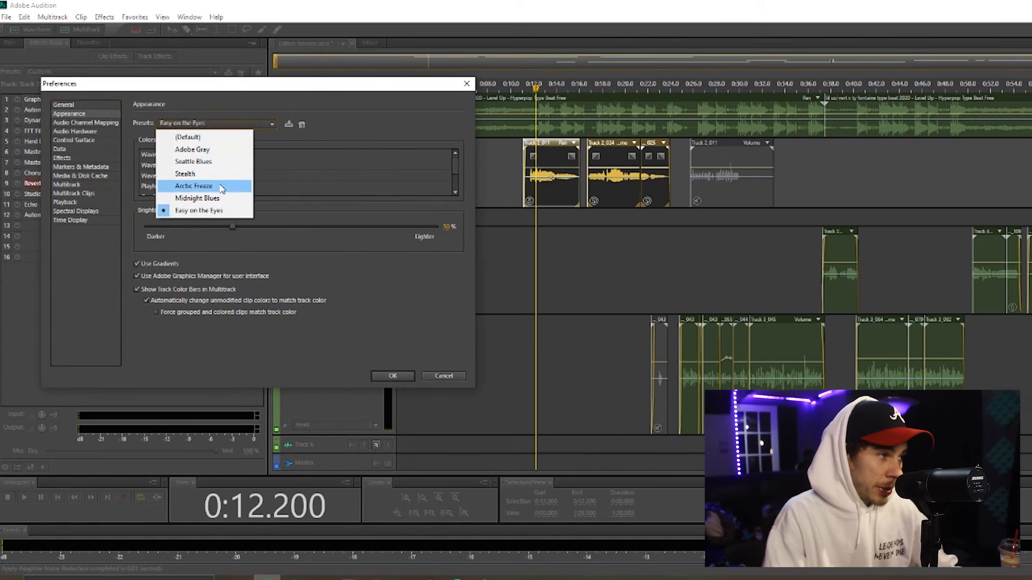
pyautogui.click(192, 148)
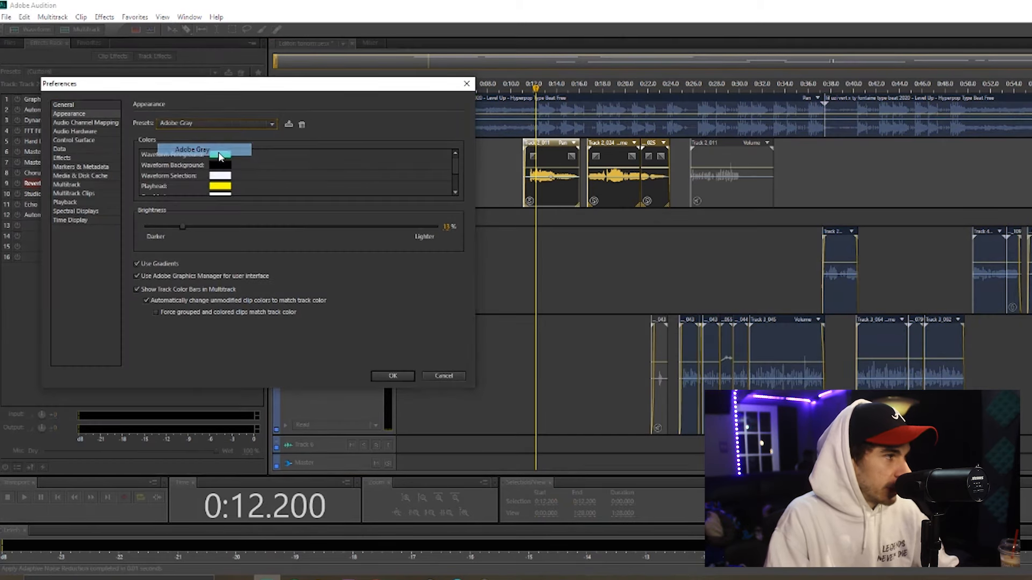
pyautogui.click(191, 148)
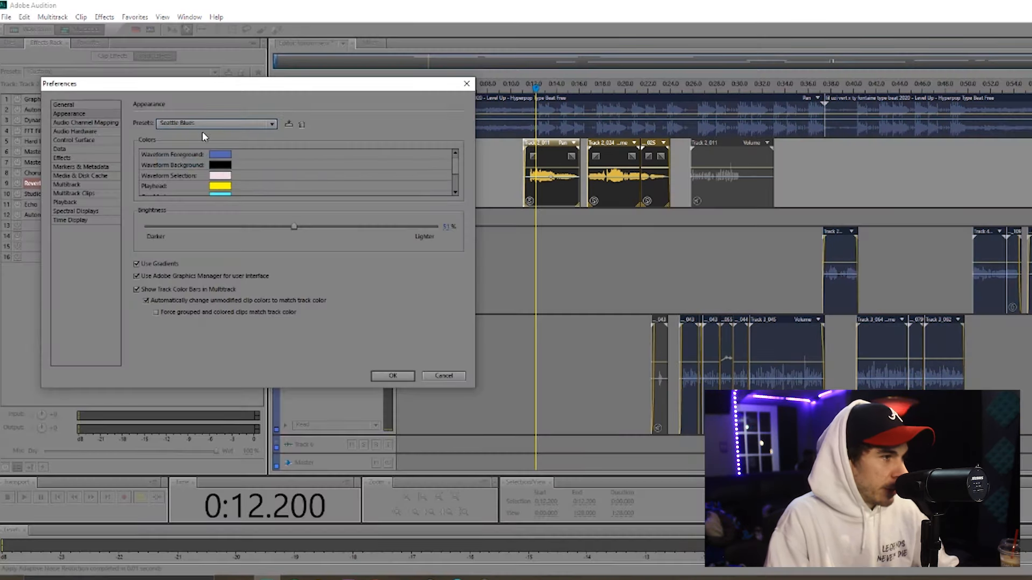
pyautogui.click(217, 123)
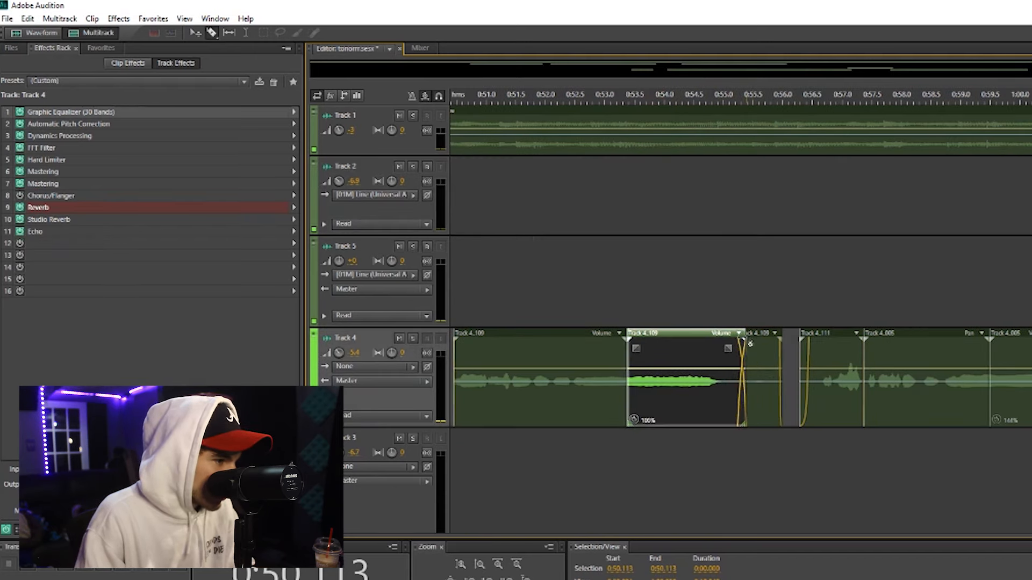
# Select clip Track 4_109 and trim its right edge so it ends earlier
pyautogui.click(529, 95)
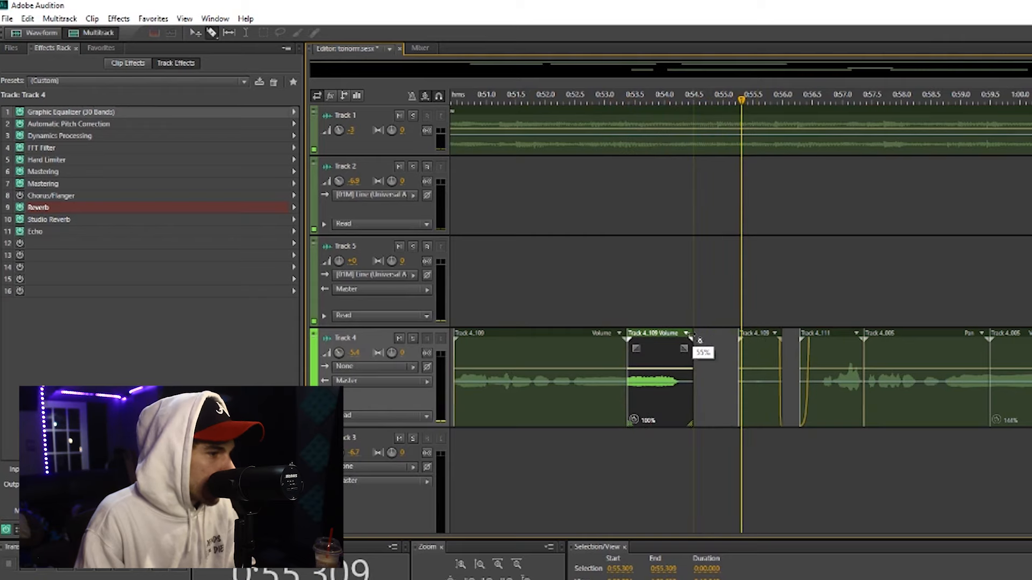
pyautogui.moveTo(691, 338); pyautogui.dragTo(694, 341)
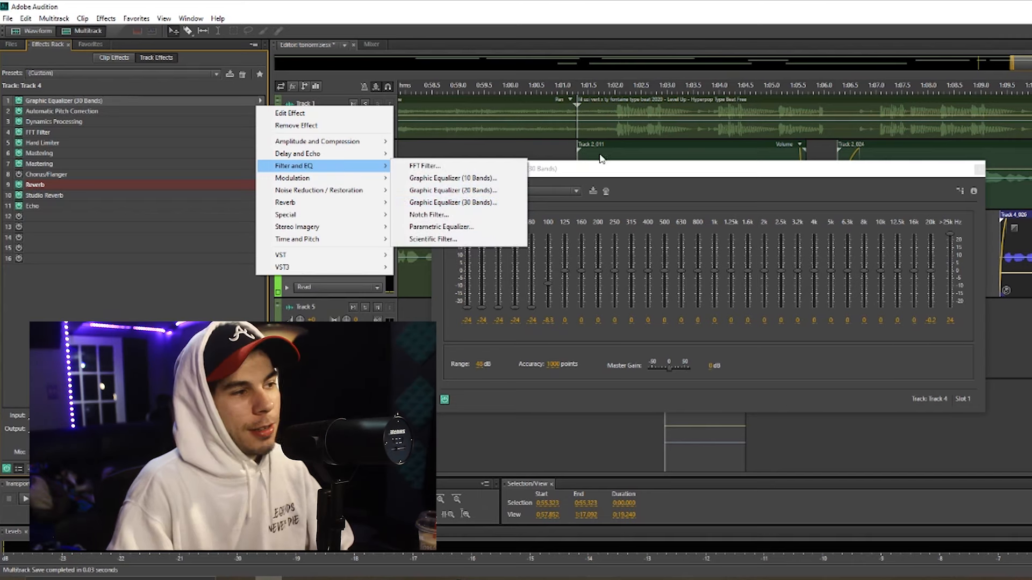
# Reset the 20k band of Track 4's 30-band Graphic Equalizer to 0 dB and close it
pyautogui.click(453, 202)
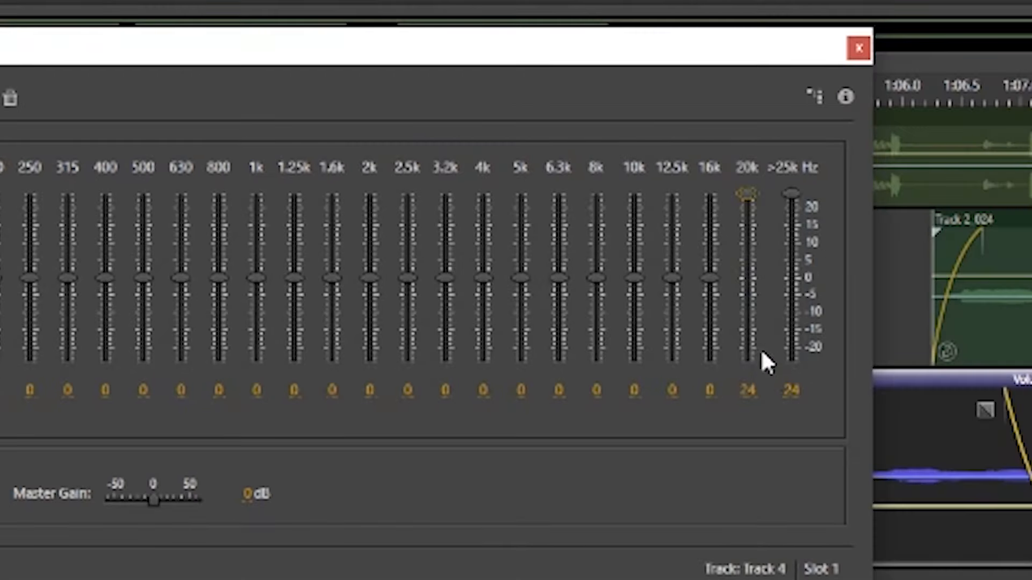
pyautogui.moveTo(769, 189)
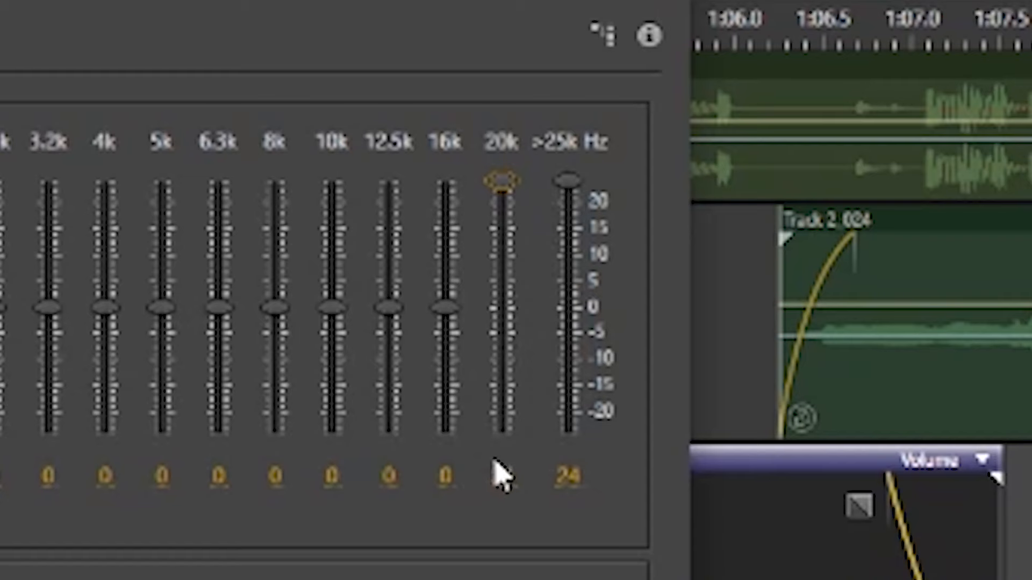
pyautogui.doubleClick(502, 476)
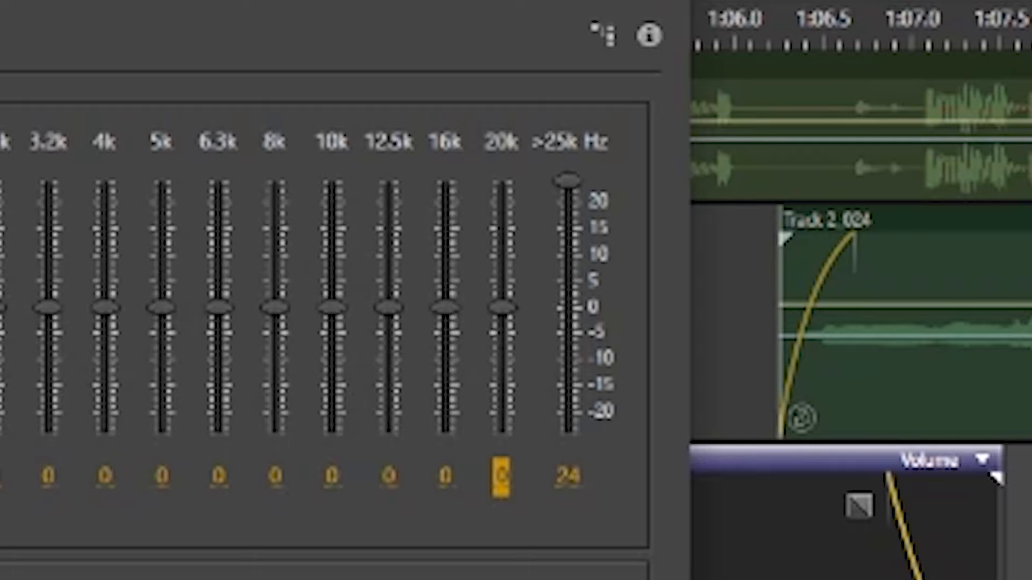
pyautogui.moveTo(694, 423)
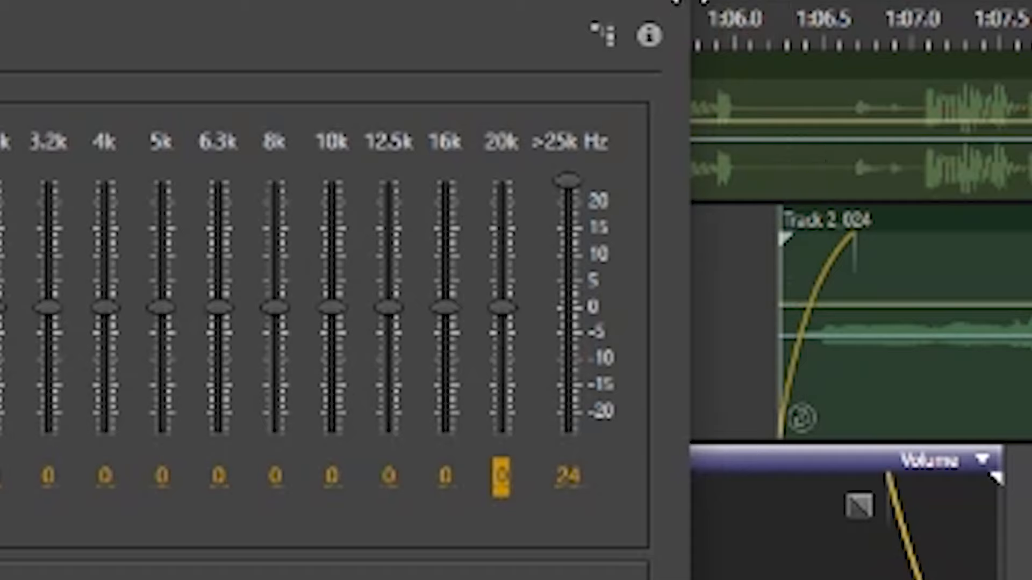
pyautogui.moveTo(668, 9)
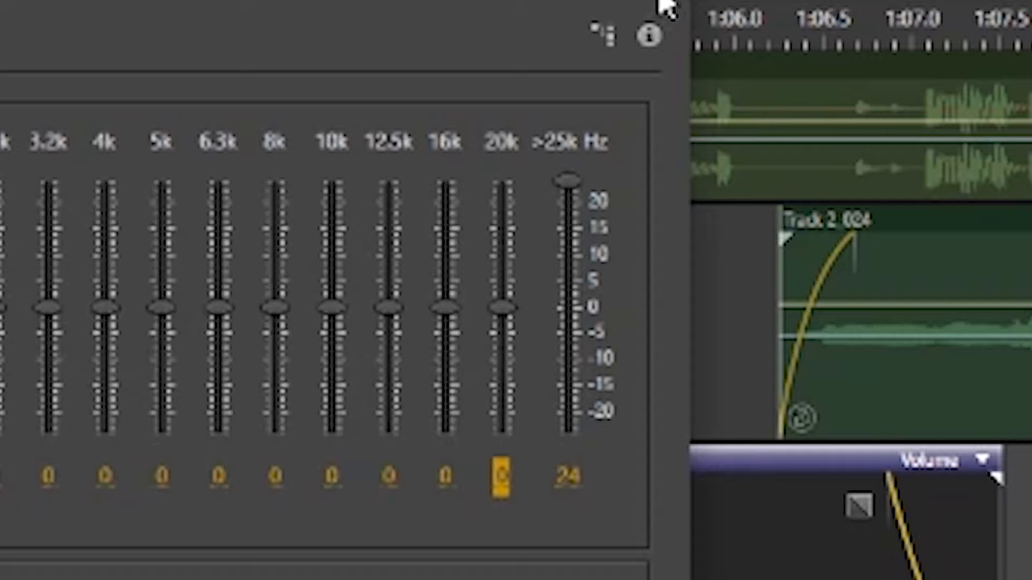
pyautogui.moveTo(667, 10)
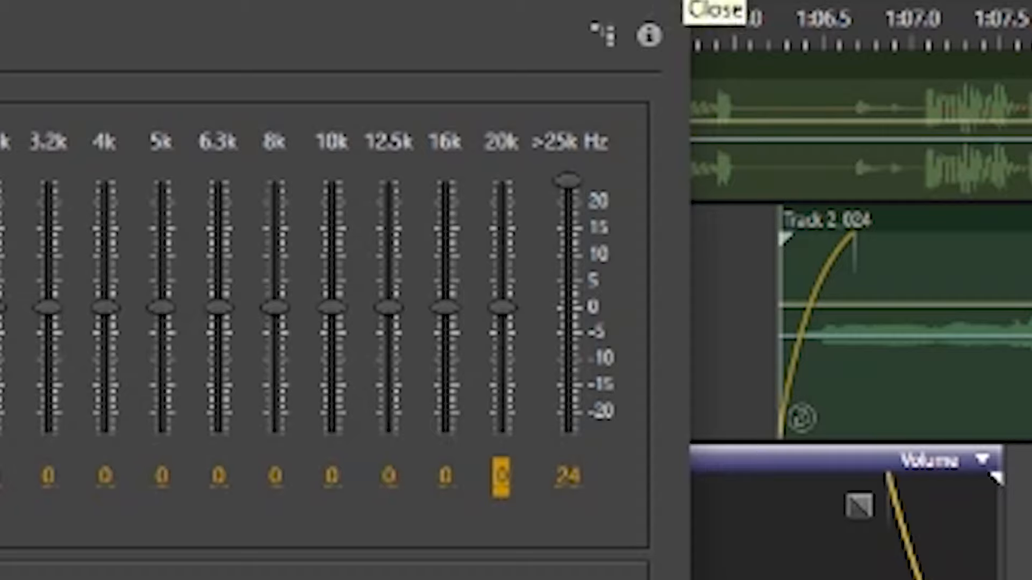
pyautogui.click(711, 10)
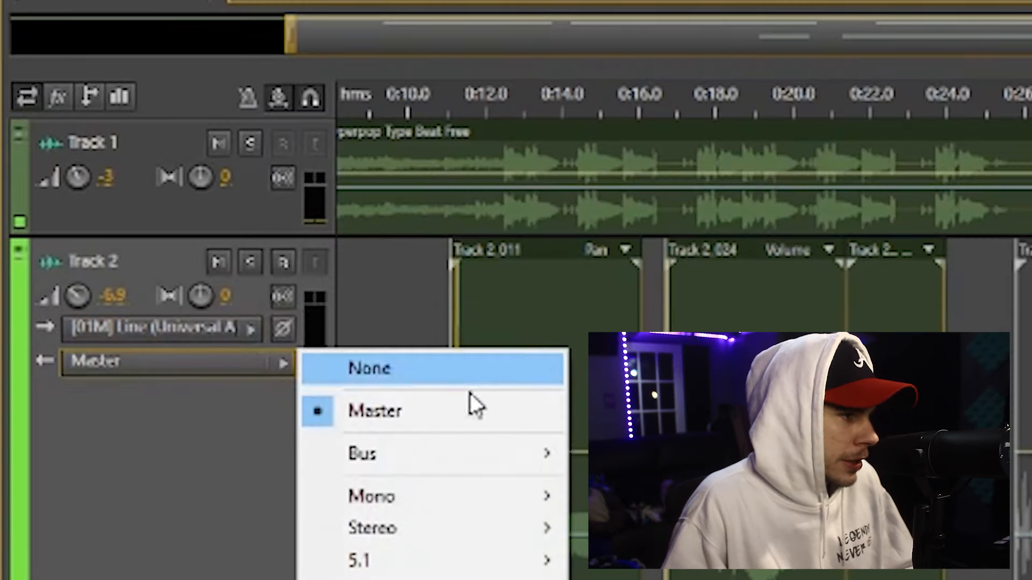
# Show Track 2's output routing and S1 send menu with the Add Bus options
pyautogui.click(369, 368)
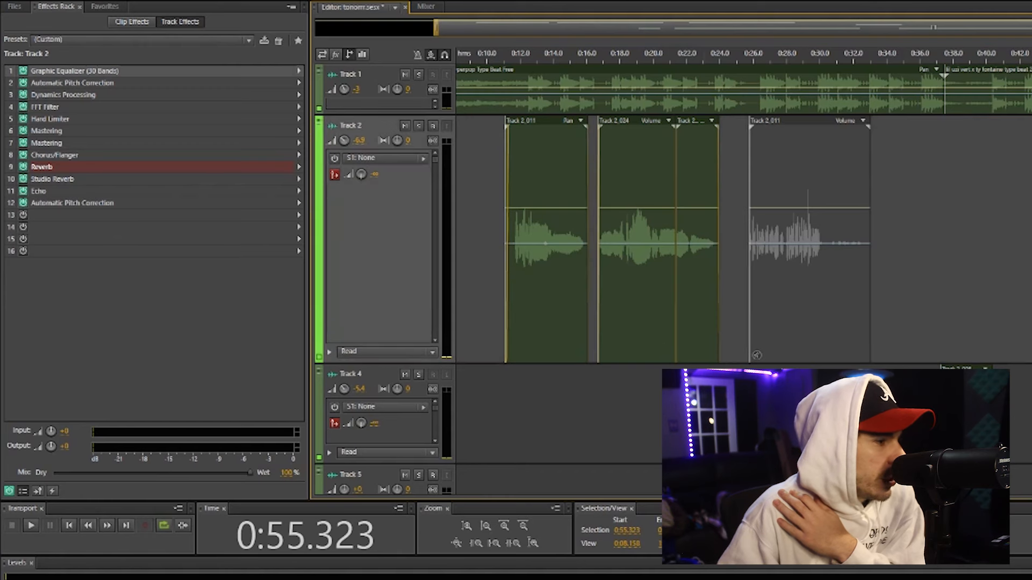
pyautogui.click(385, 158)
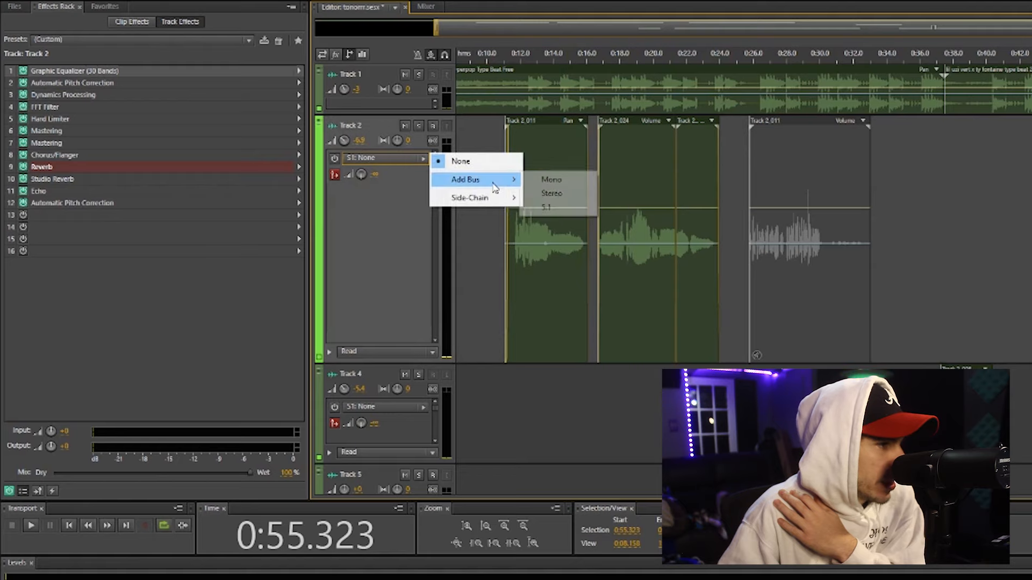
pyautogui.click(552, 179)
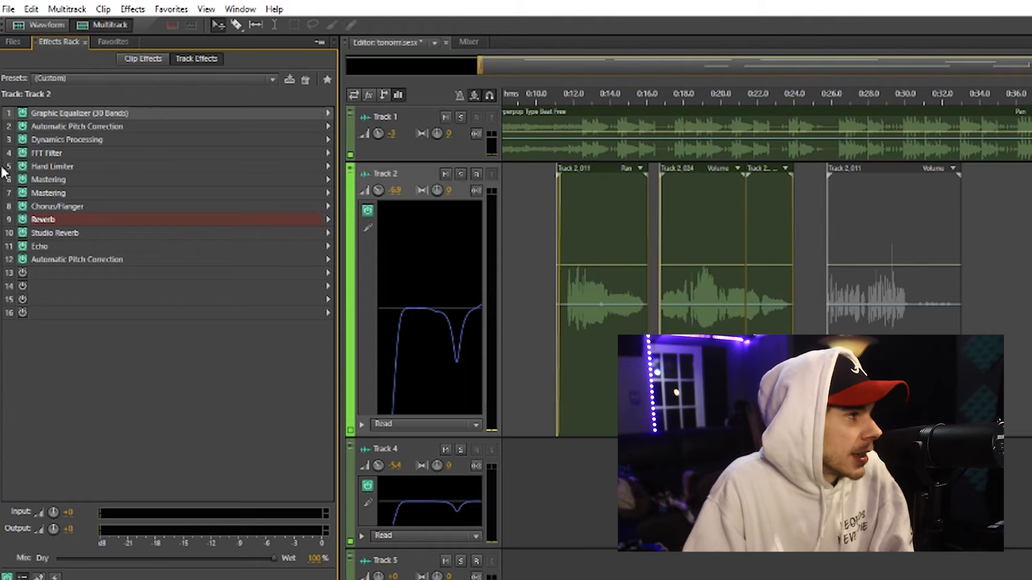
# Show Clip Effects for Track 4_111 and browse Time and Pitch and VST3 Reverb slot options
pyautogui.click(142, 58)
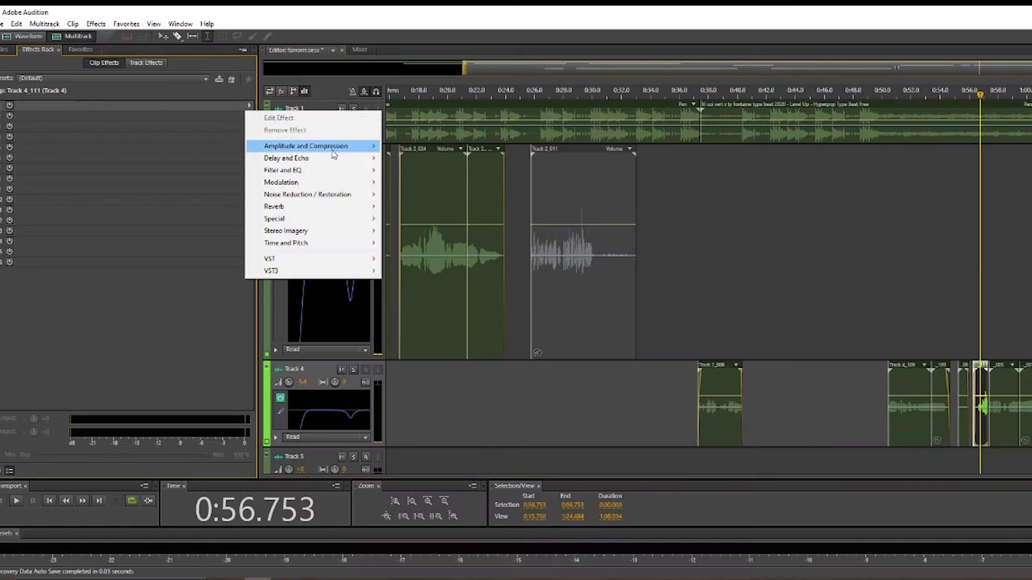
pyautogui.moveTo(286, 243)
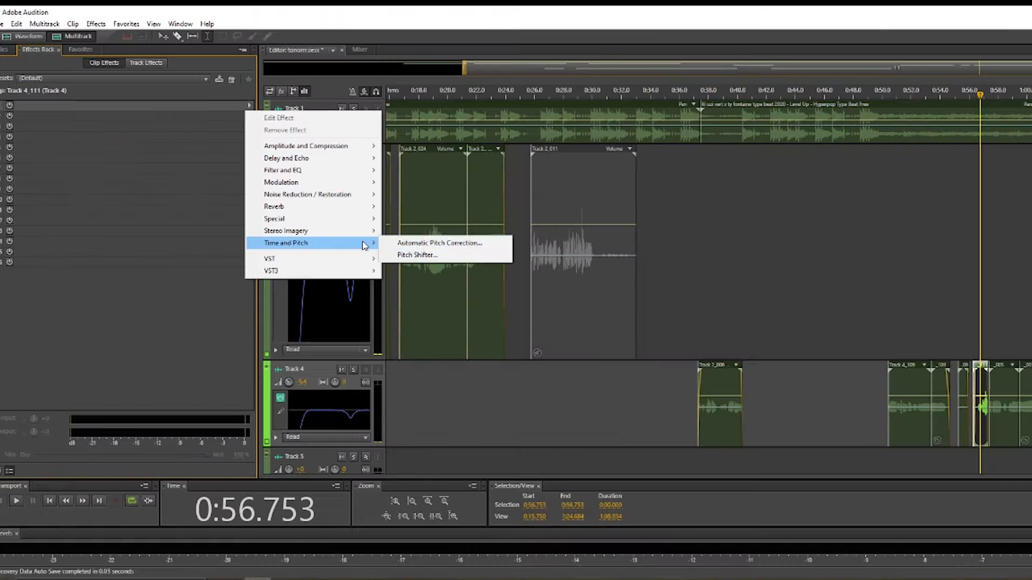
pyautogui.click(439, 242)
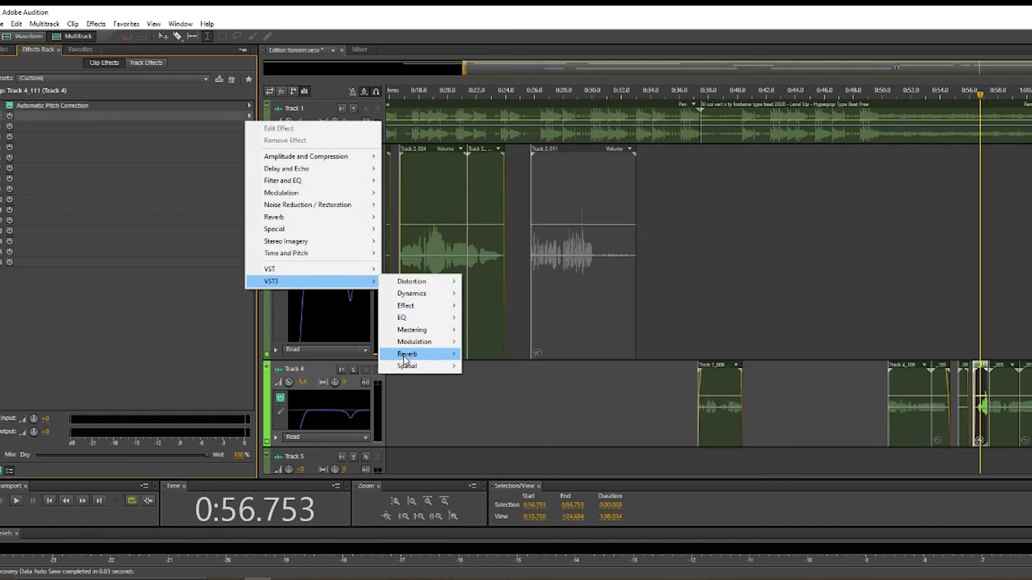
pyautogui.click(568, 360)
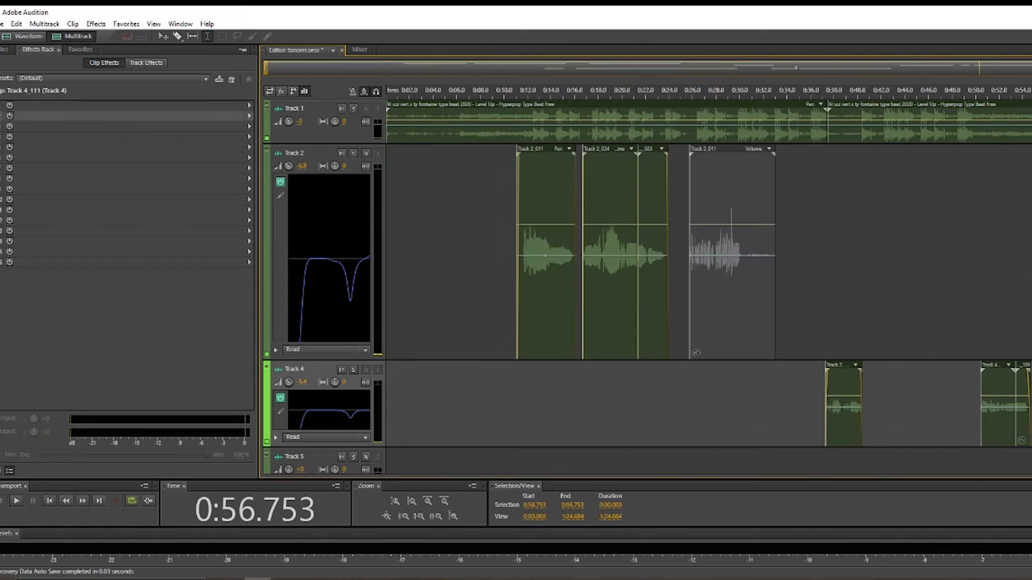
pyautogui.moveTo(31, 61)
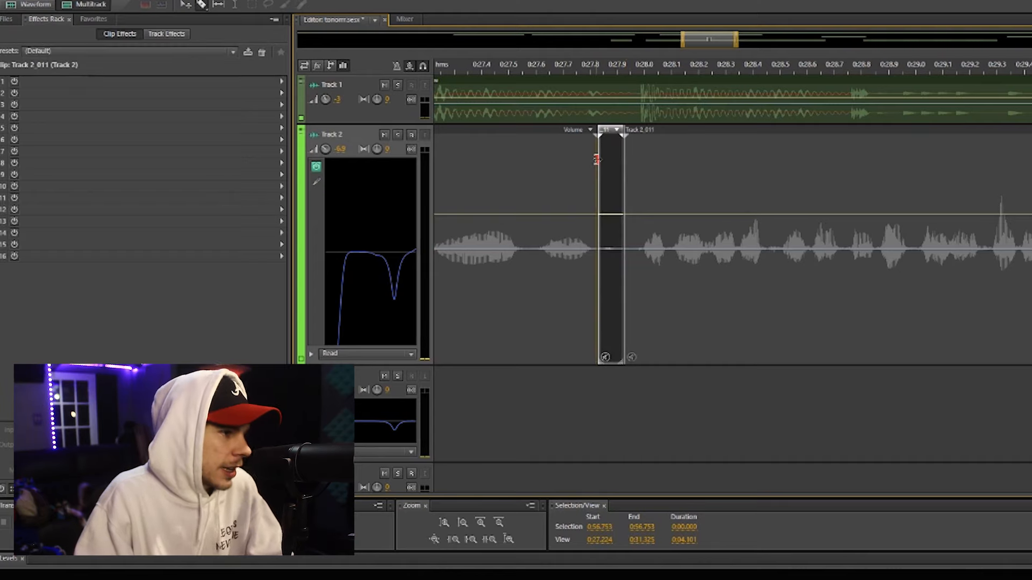
# Nudge the boundary between the two Track 2 clip pieces near 0:28
pyautogui.moveTo(596, 142); pyautogui.dragTo(589, 141)
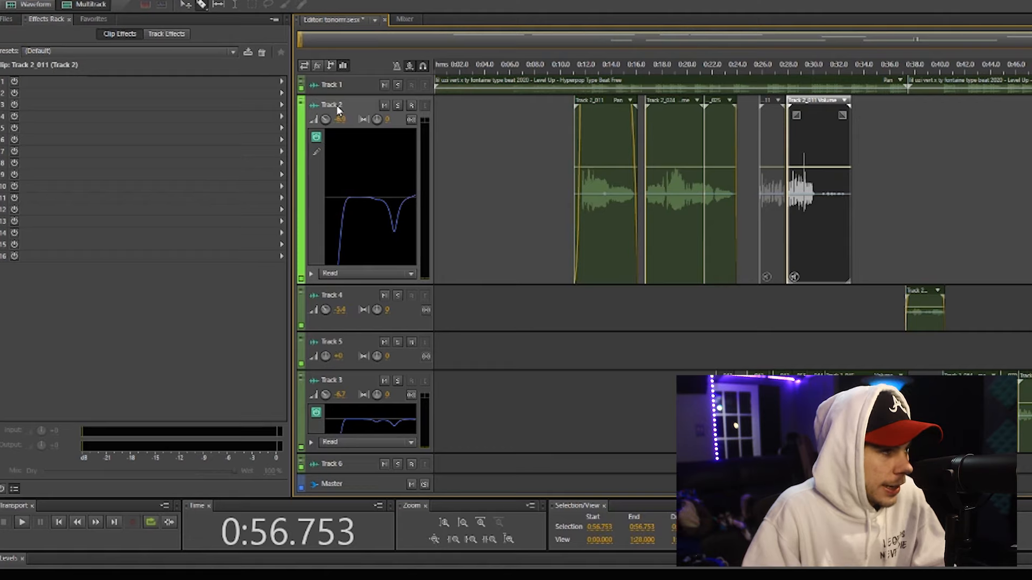
# Rename Track 2 to 'hook', with Track 4 and Track 3 becoming bridge and verses
pyautogui.doubleClick(336, 106)
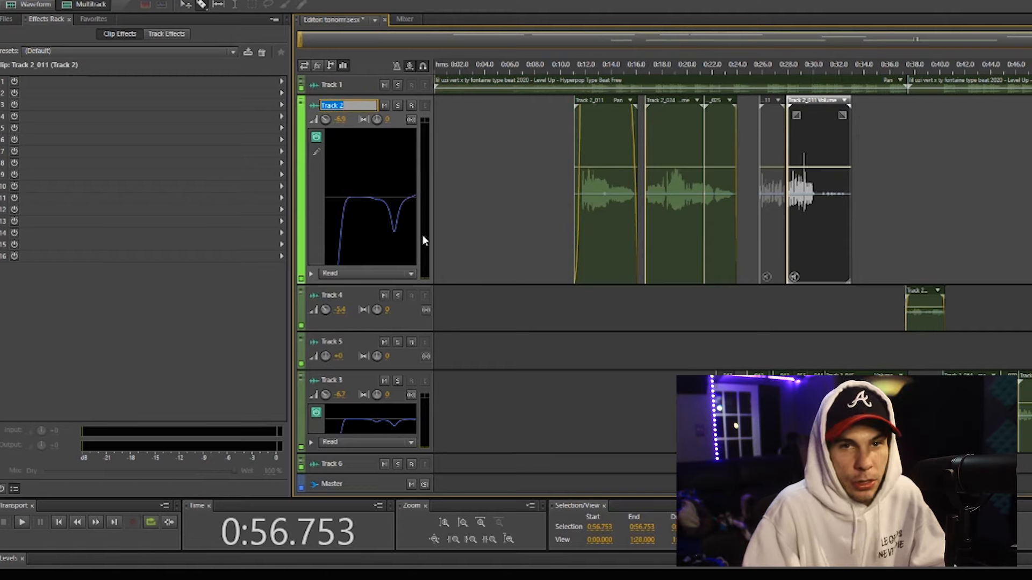
pyautogui.write('hook')
pyautogui.click(348, 380)
pyautogui.write('verses')
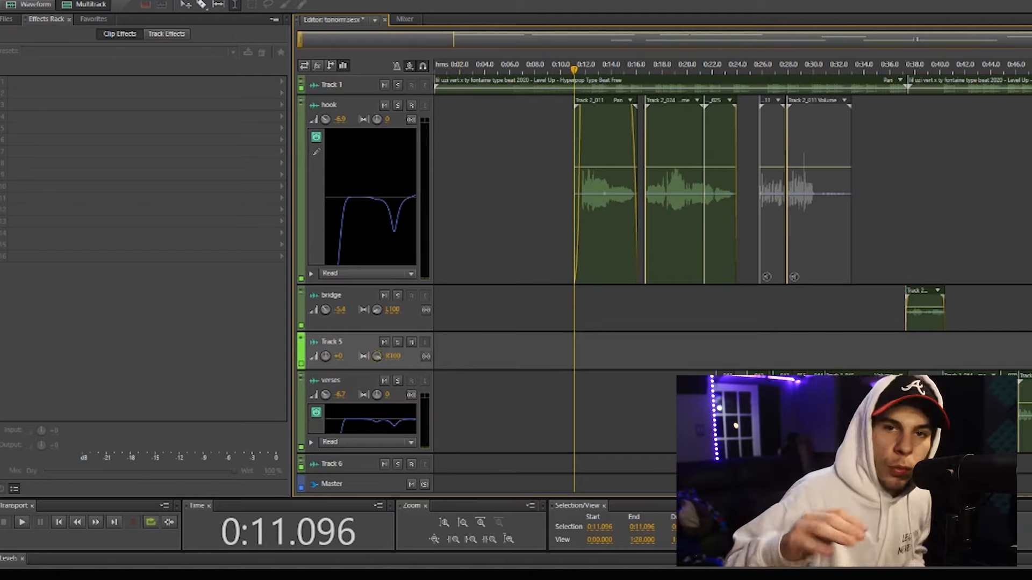
pyautogui.click(404, 19)
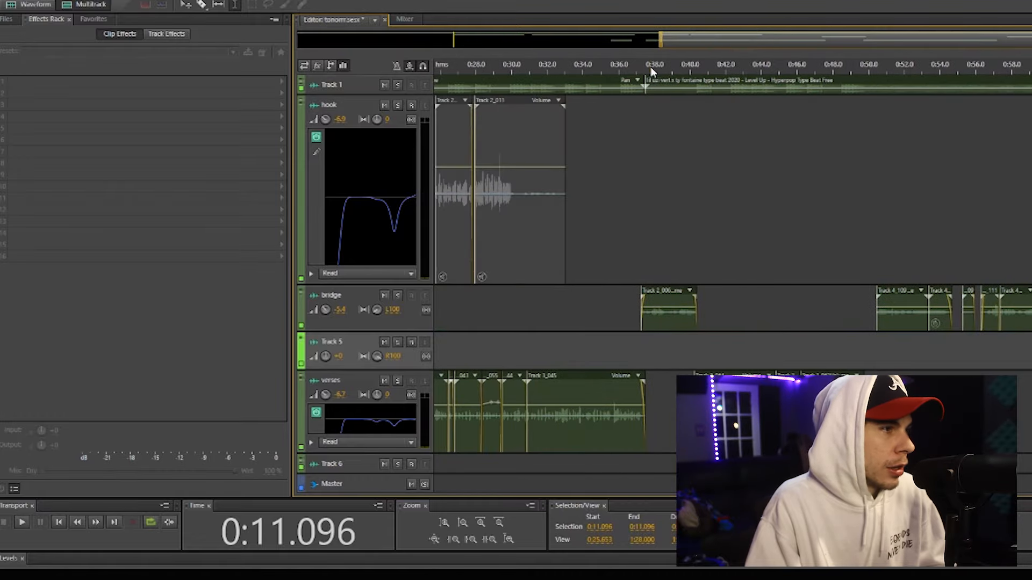
pyautogui.click(405, 18)
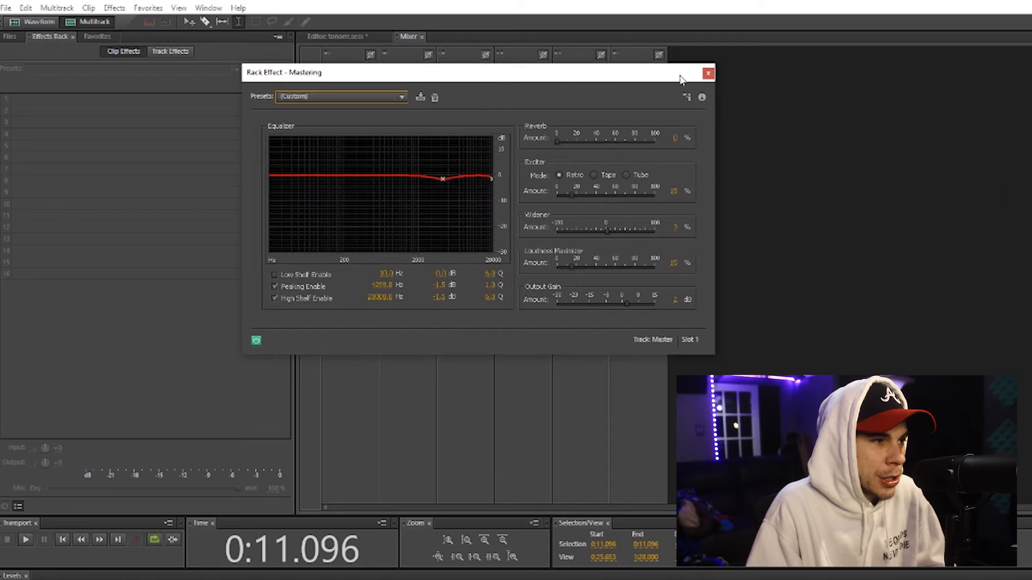
pyautogui.click(709, 72)
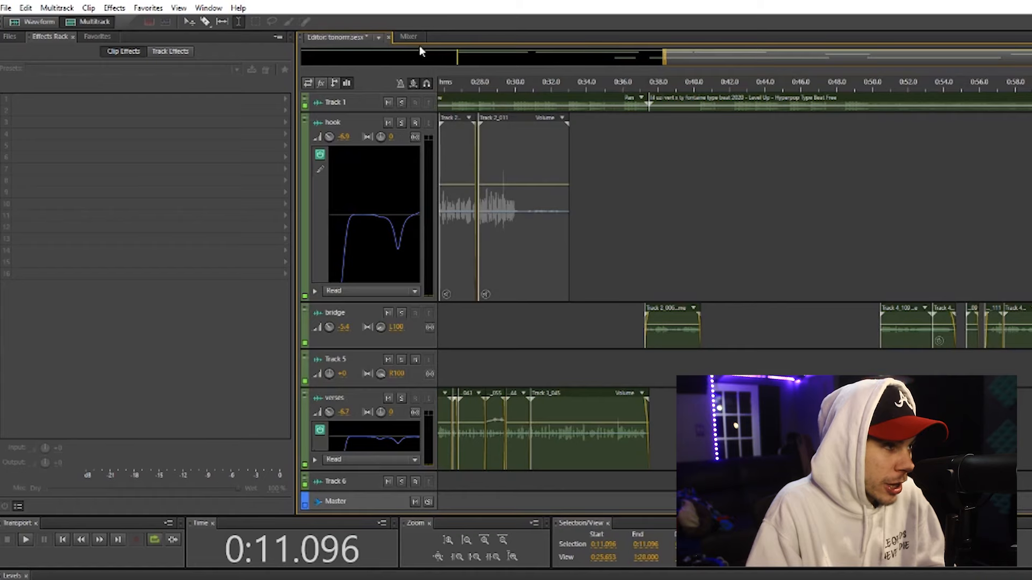
pyautogui.click(409, 36)
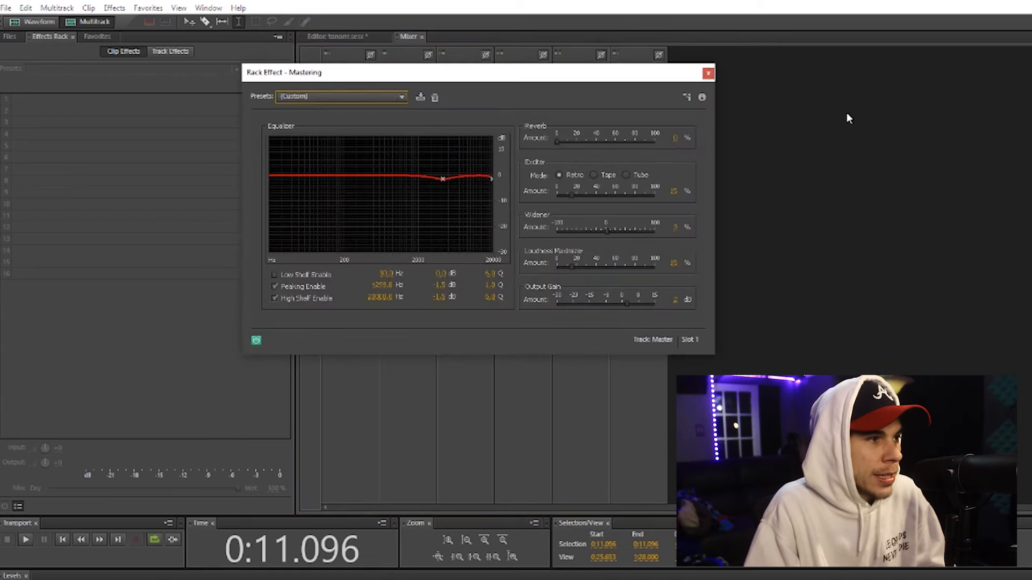
pyautogui.click(709, 72)
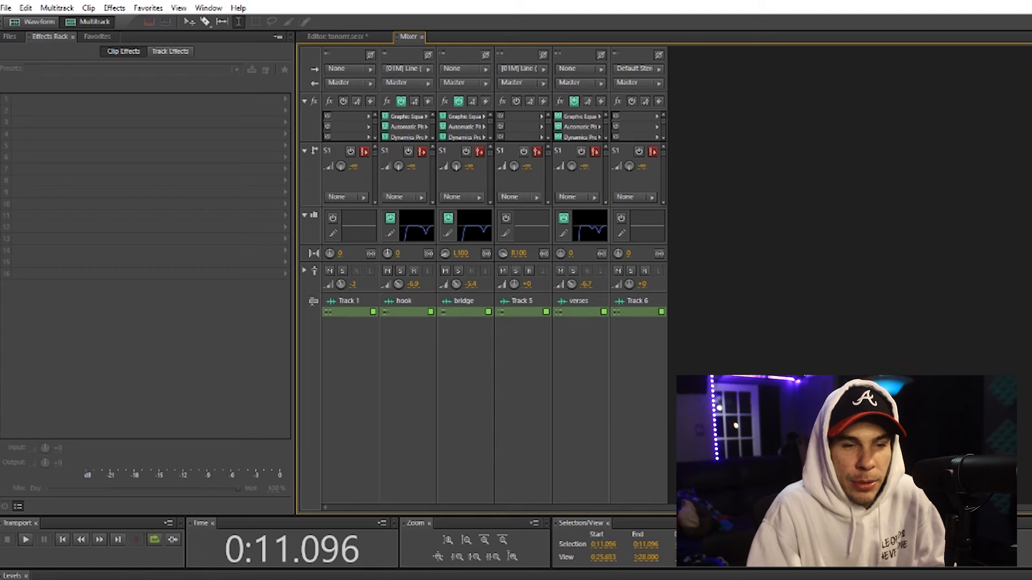
pyautogui.click(341, 37)
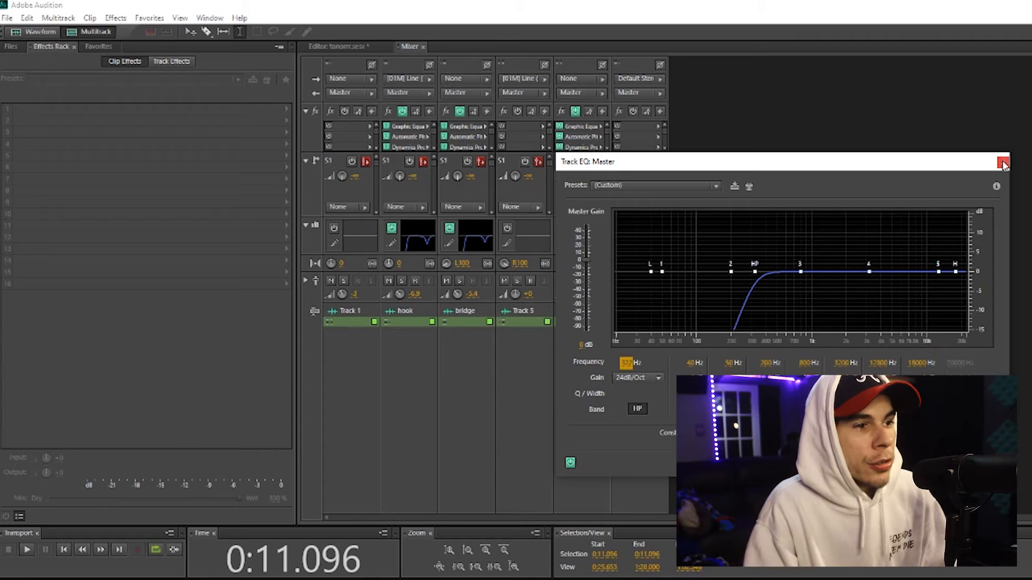
pyautogui.click(1002, 164)
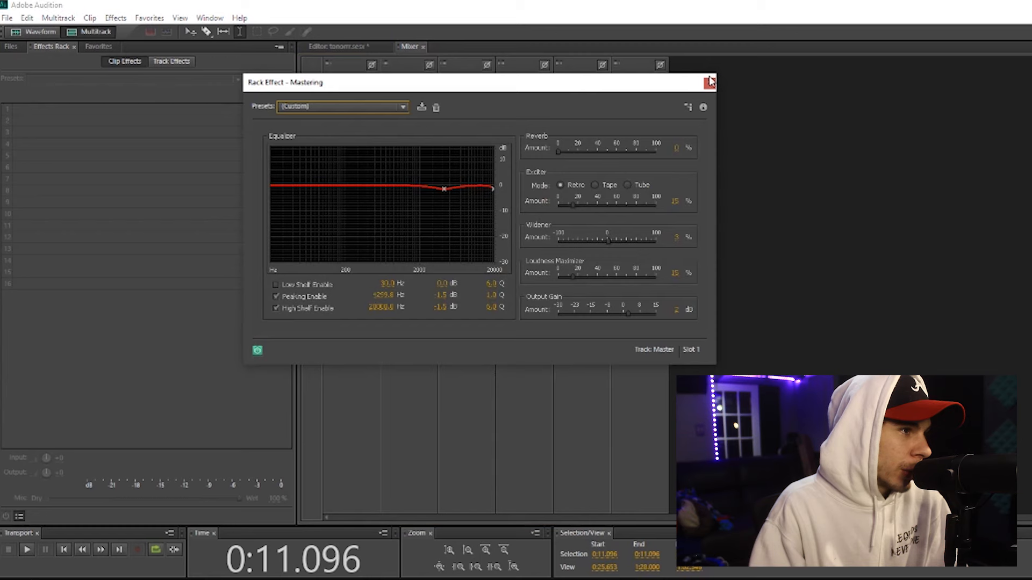
# Switch the Mastering exciter to Tape mode and lower its amount to about 16%
pyautogui.click(711, 81)
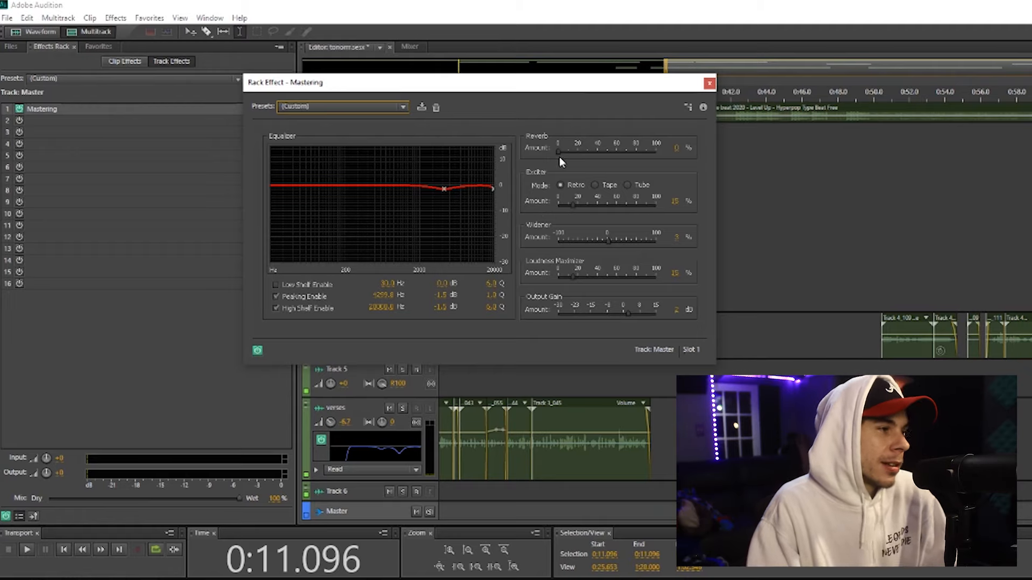
pyautogui.moveTo(477, 4)
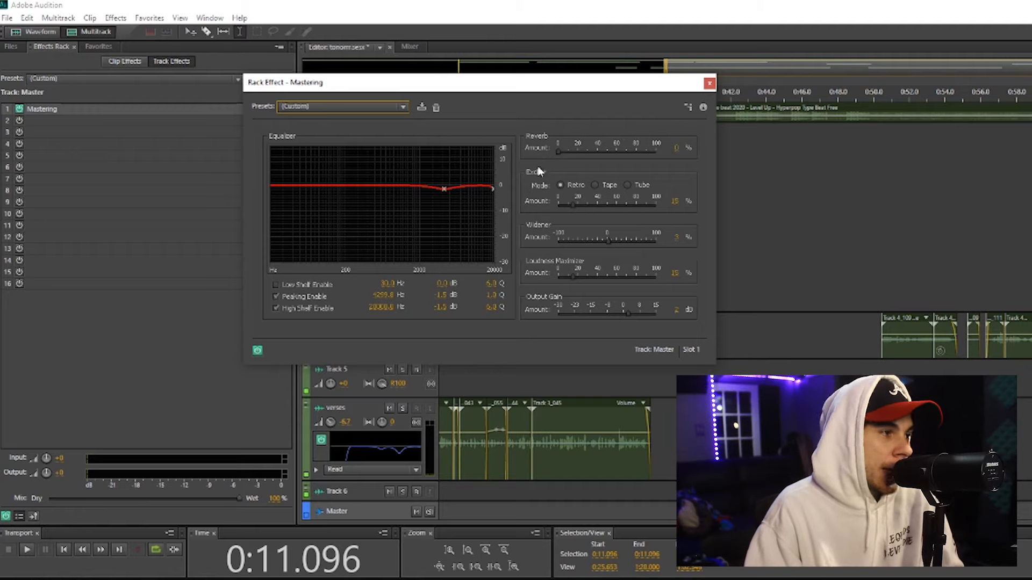
pyautogui.moveTo(543, 212)
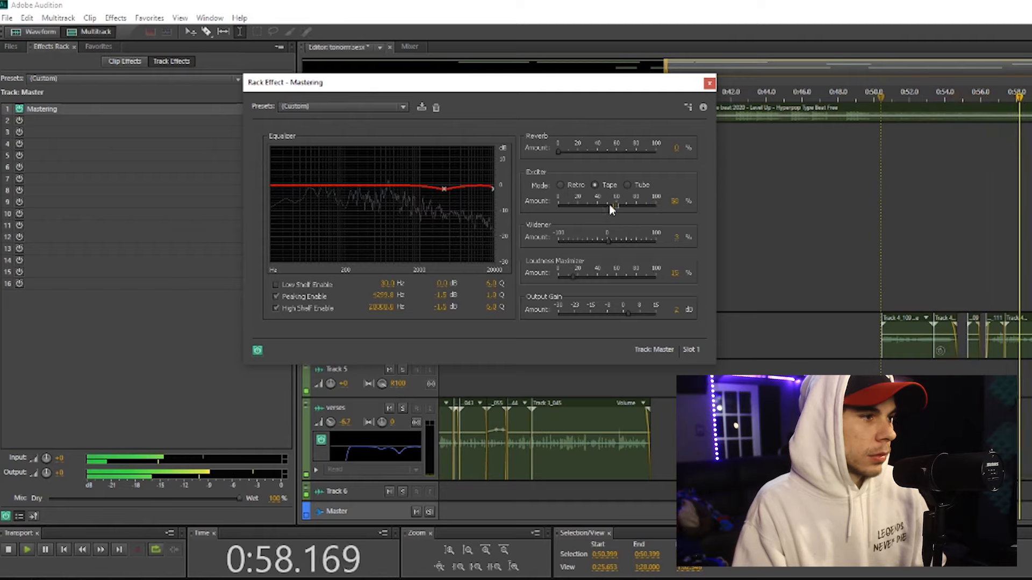
pyautogui.moveTo(611, 208); pyautogui.dragTo(574, 207)
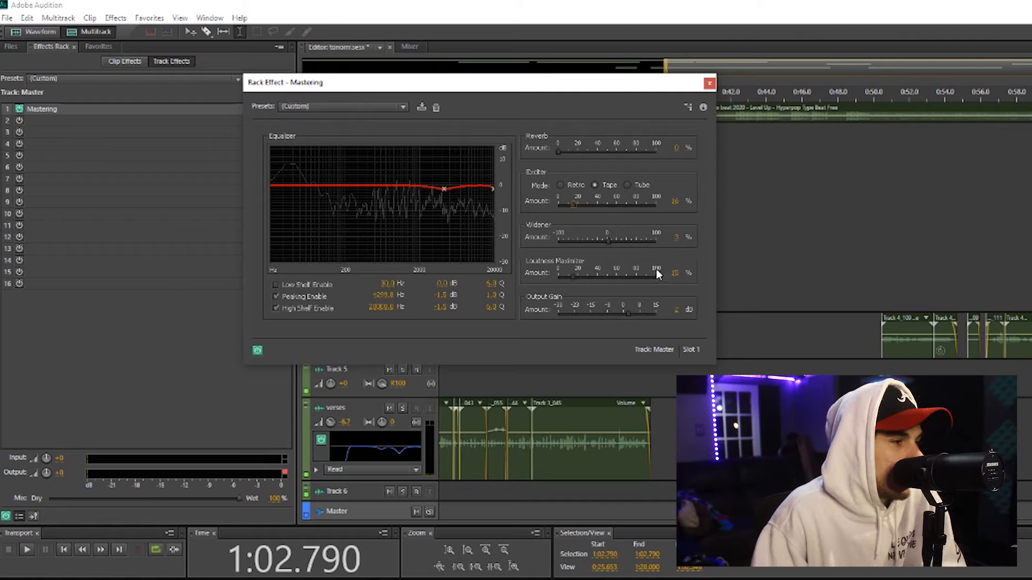
pyautogui.moveTo(533, 309)
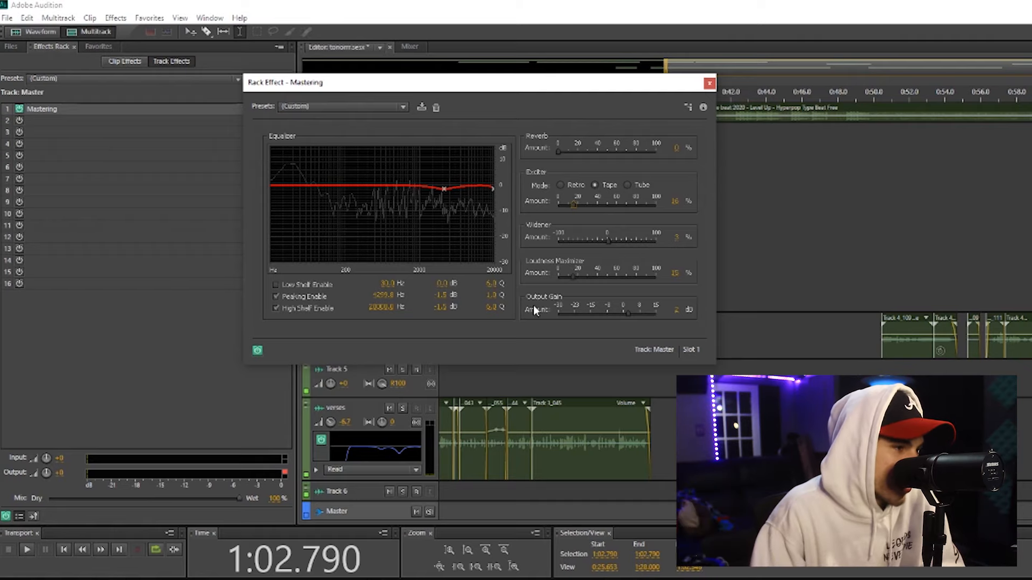
pyautogui.moveTo(453, 241)
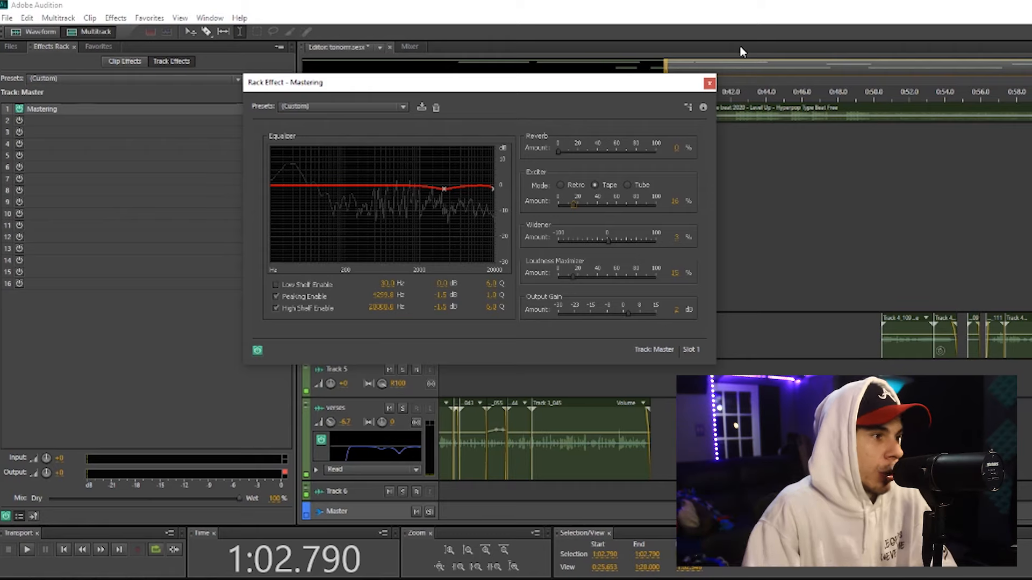
pyautogui.moveTo(540, 203)
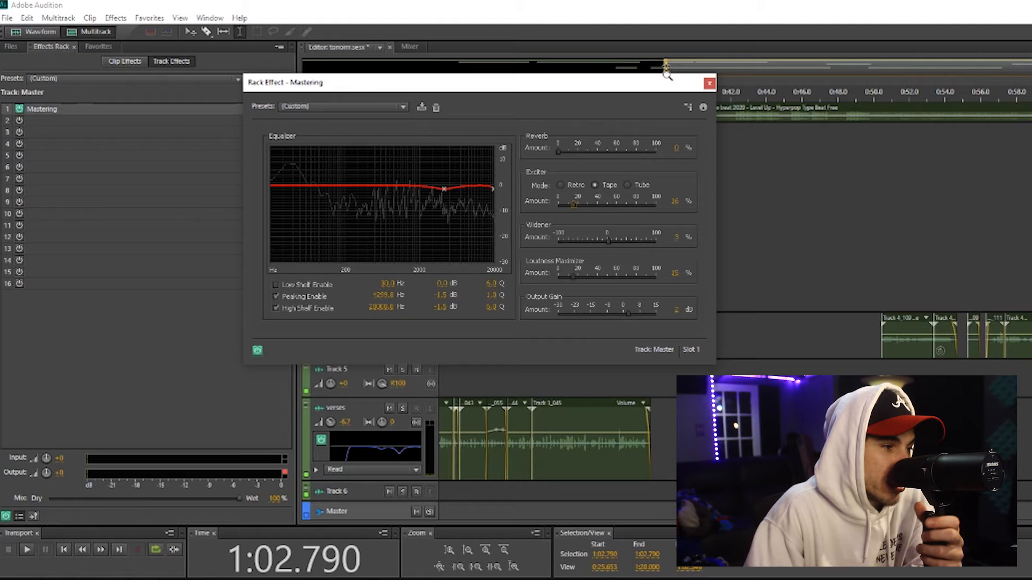
# Close Mastering, FFT Filter and Echo settings, leaving the hook chain at eleven effects ending with Echo
pyautogui.click(709, 82)
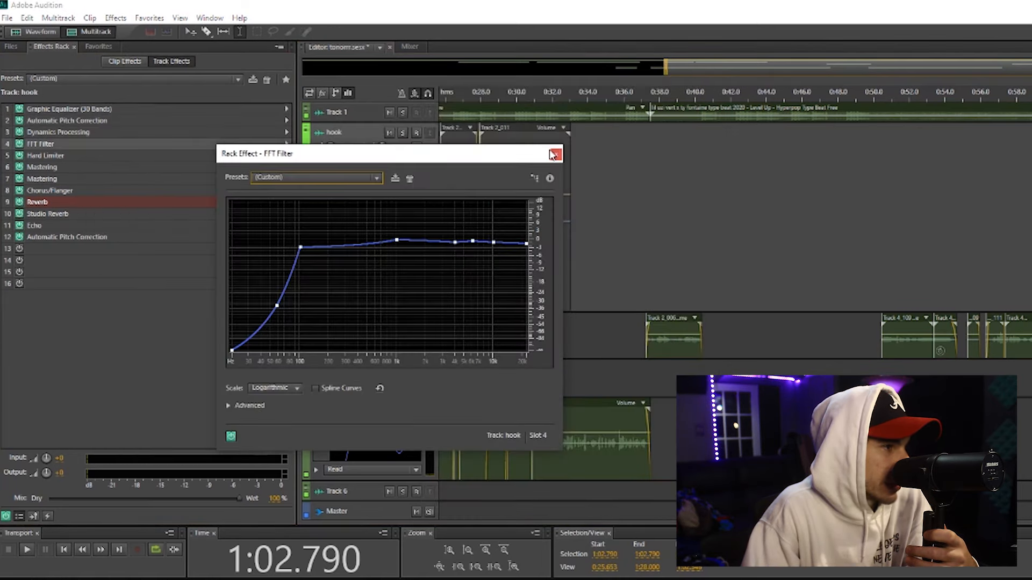
pyautogui.click(554, 154)
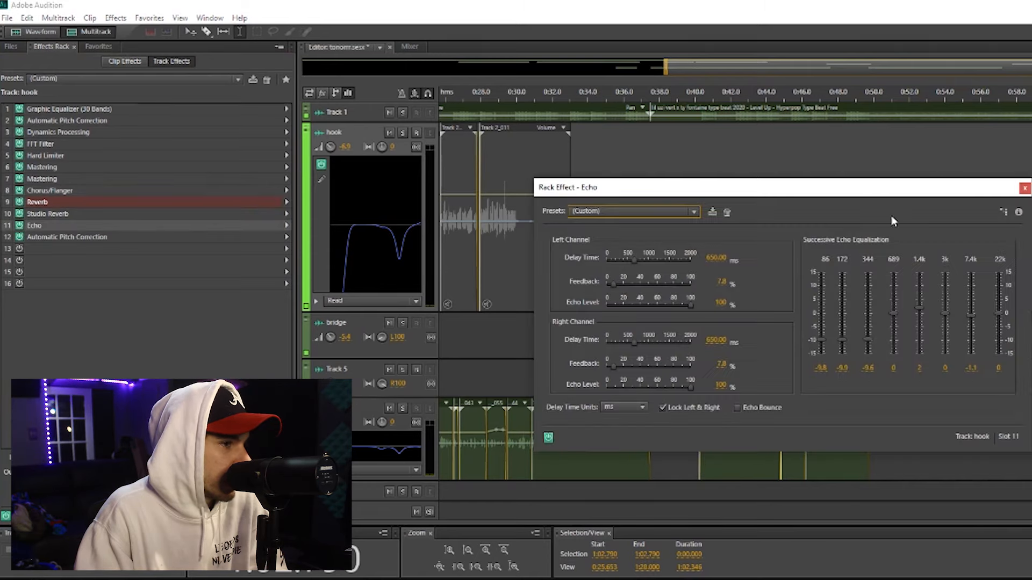
pyautogui.click(1024, 187)
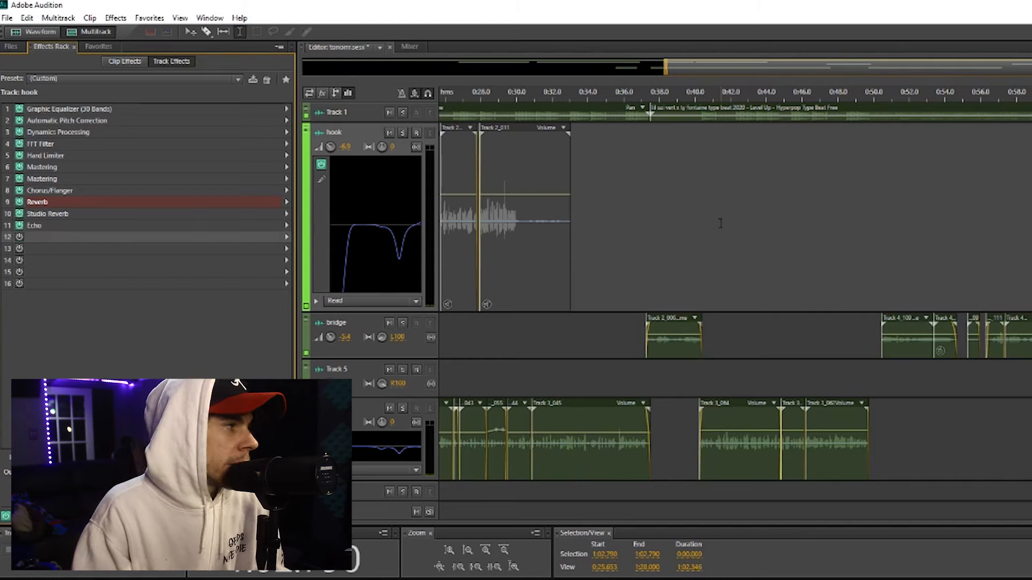
# Load UAD Auto-Tune Realtime Advanced into hook slot 12 and close its window
pyautogui.click(408, 47)
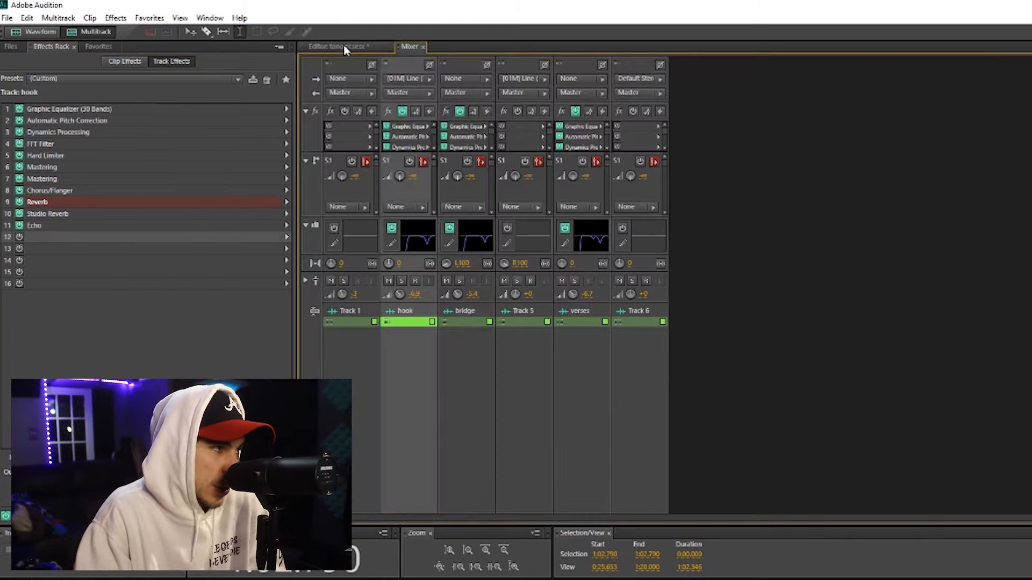
pyautogui.click(336, 46)
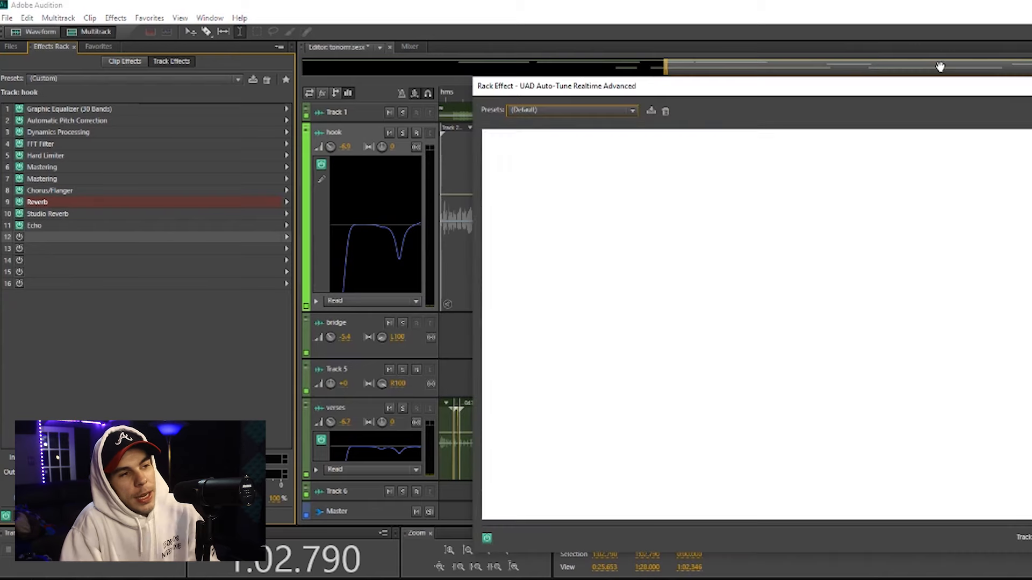
pyautogui.click(115, 18)
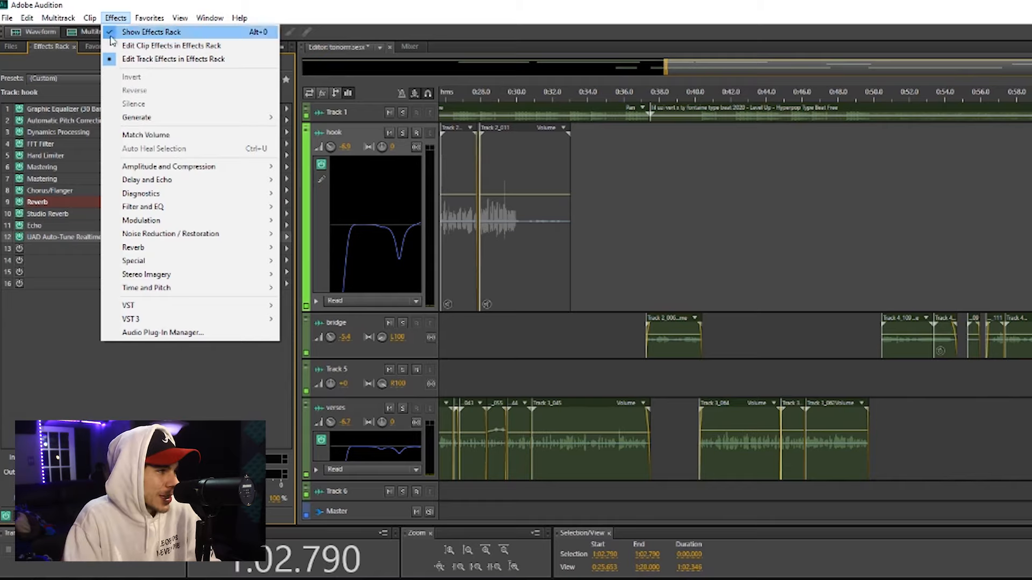
pyautogui.click(163, 333)
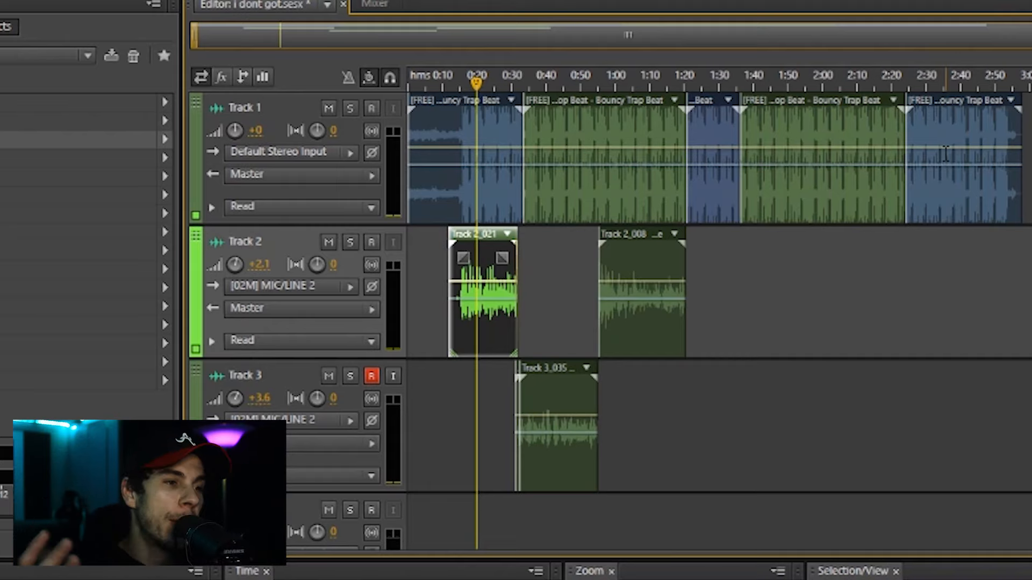
pyautogui.moveTo(593, 247)
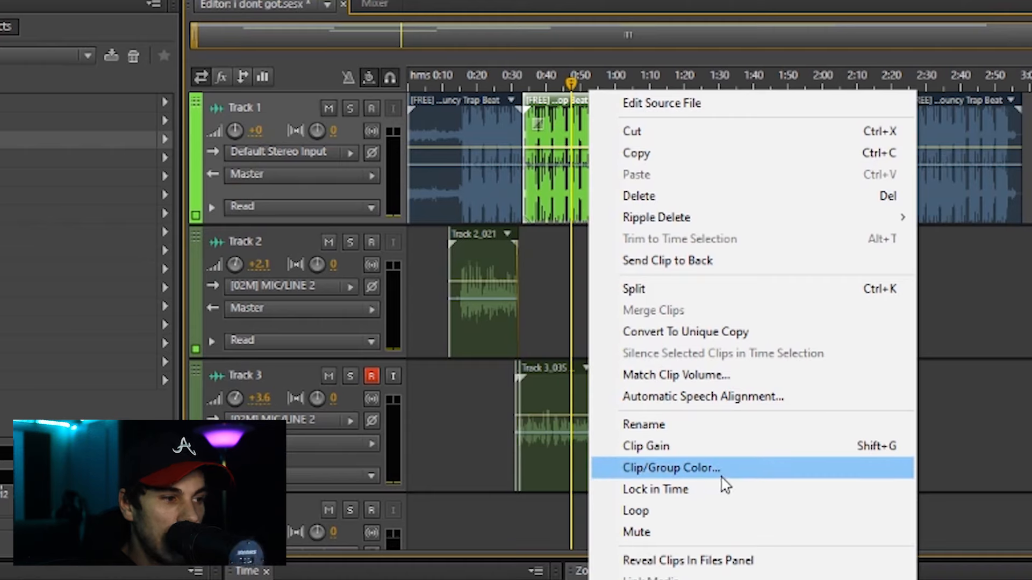
# Colour a Track 1 beat clip green, then start recolouring the next short beat clip
pyautogui.click(670, 467)
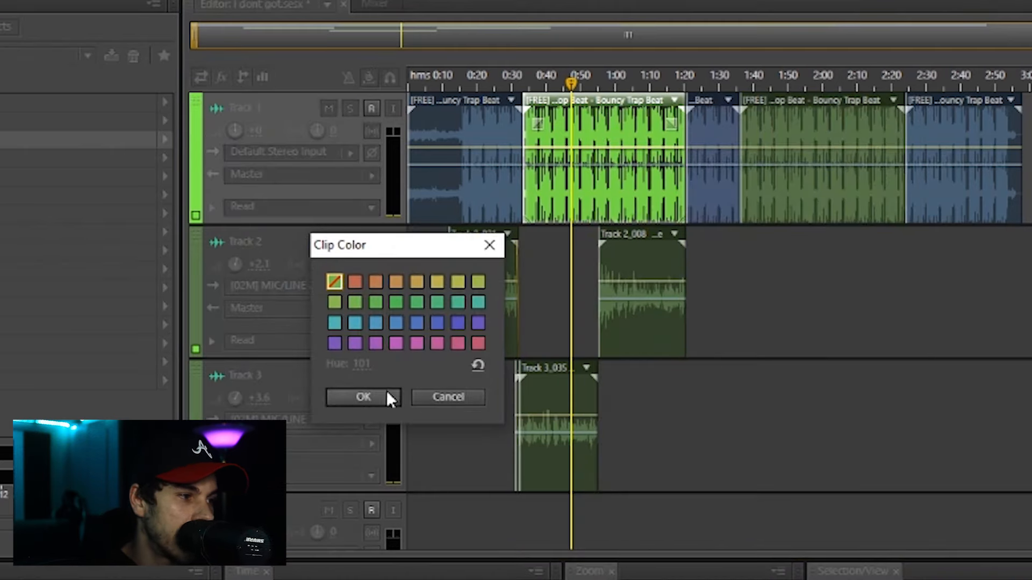
pyautogui.click(362, 397)
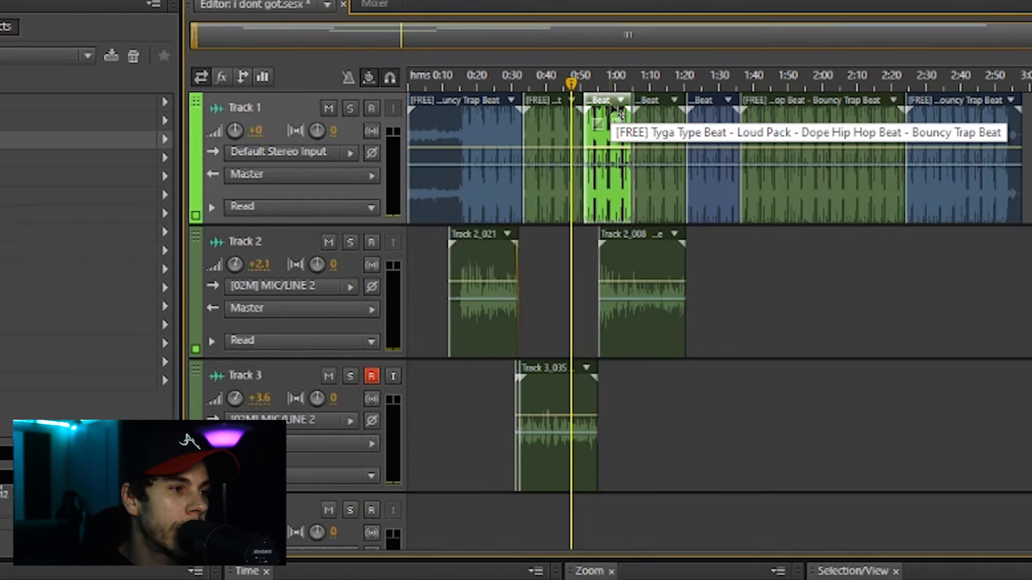
pyautogui.rightClick(599, 125)
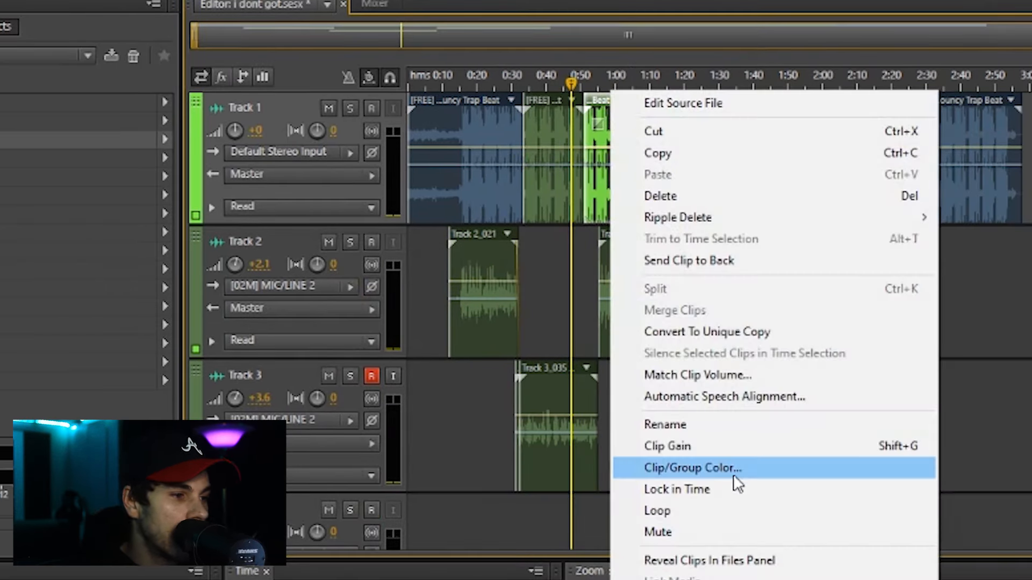
pyautogui.click(691, 467)
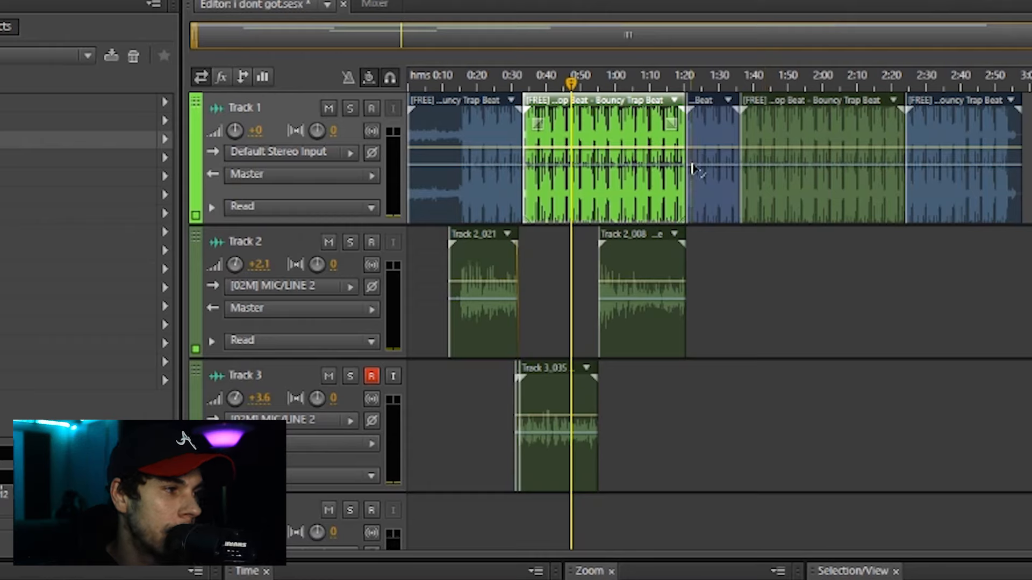
pyautogui.moveTo(852, 275)
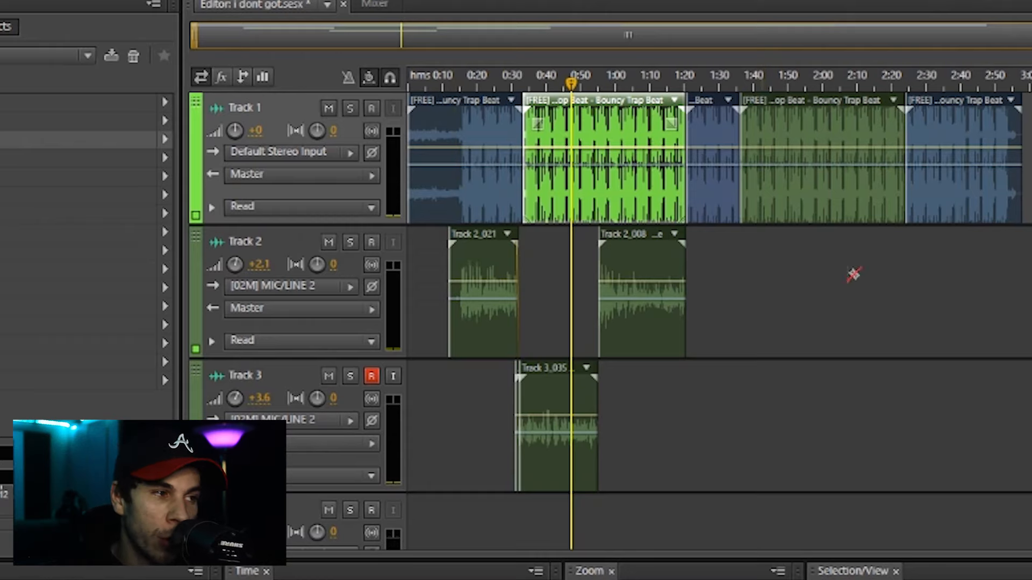